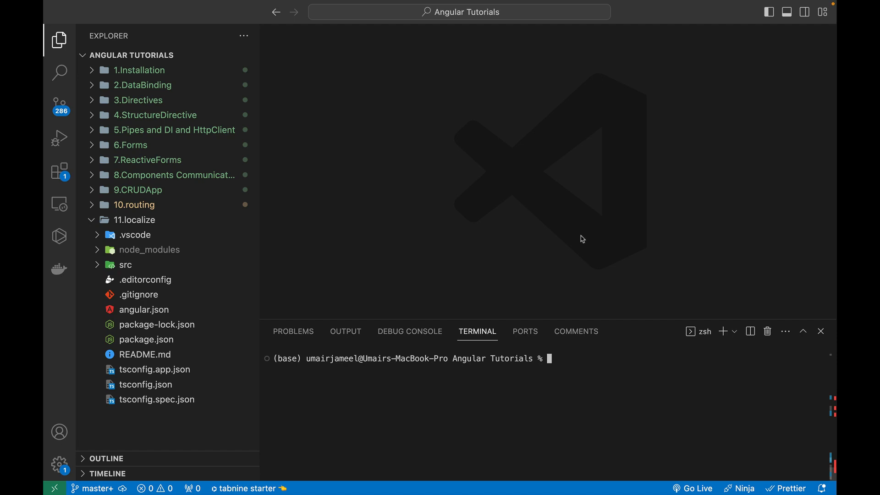
pyautogui.moveTo(363, 236)
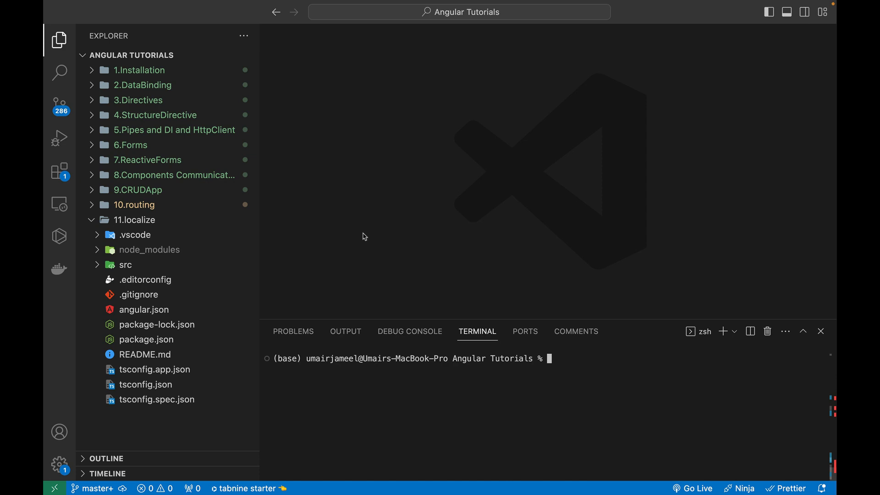
pyautogui.moveTo(363, 236)
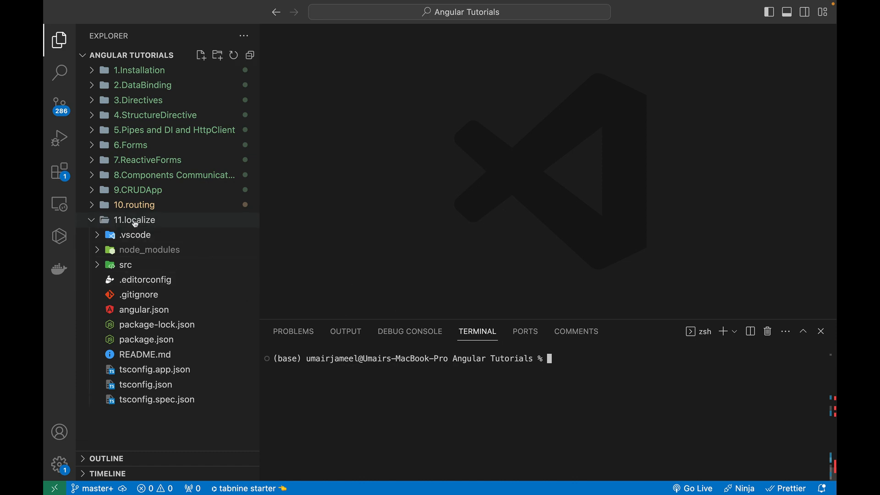
pyautogui.moveTo(118, 254)
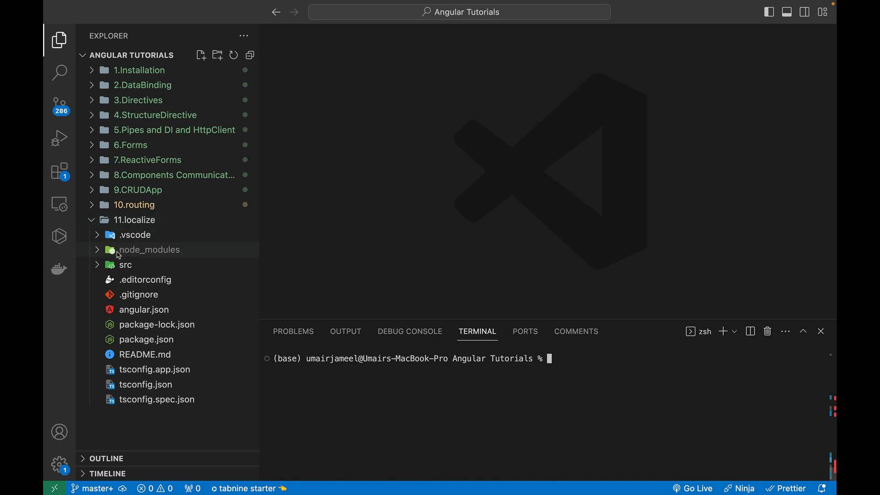
# - Expand src to reach app.component.html, then collapse the src folder again
pyautogui.click(126, 263)
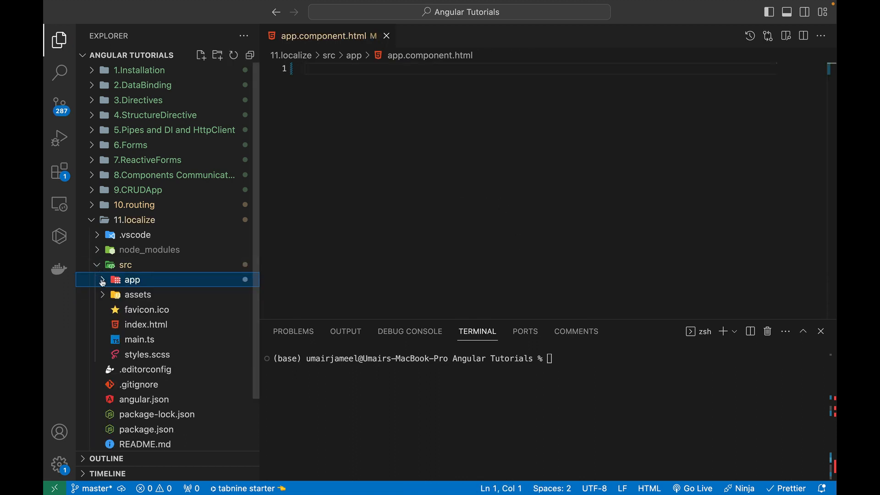
pyautogui.click(126, 264)
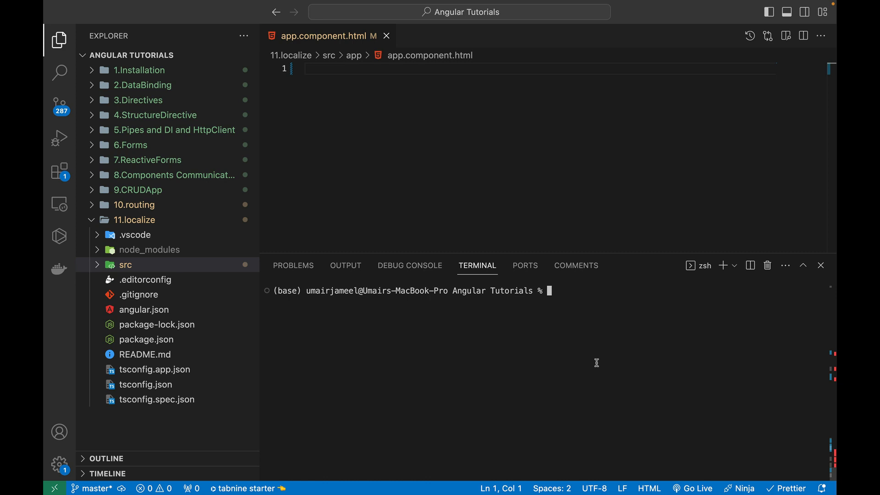
pyautogui.write('n')
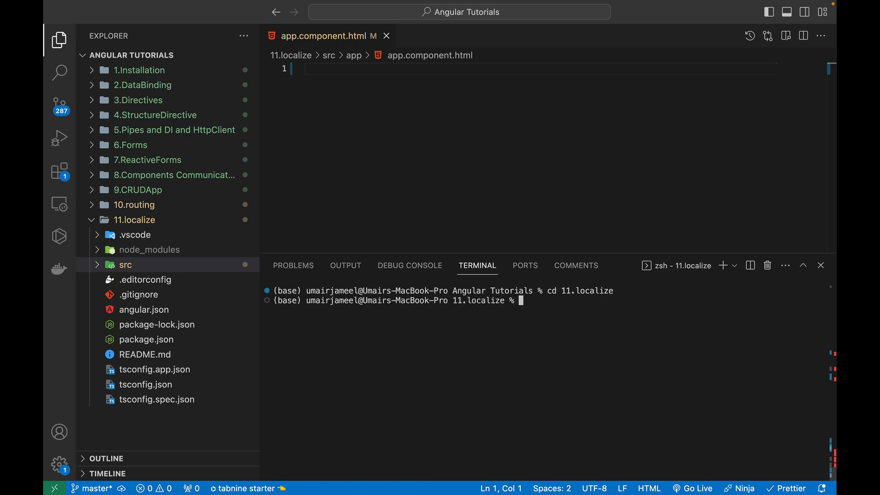
pyautogui.write('ng add @angular/lo')
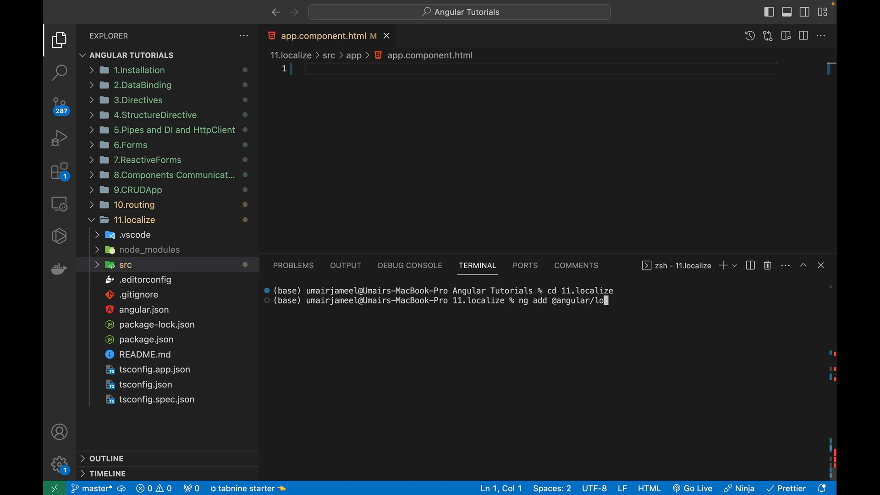
pyautogui.write('calize')
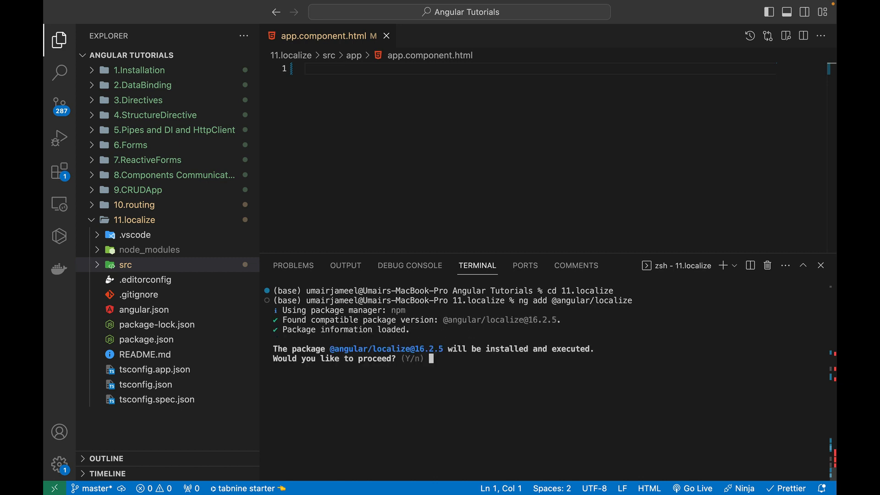
pyautogui.write('y')
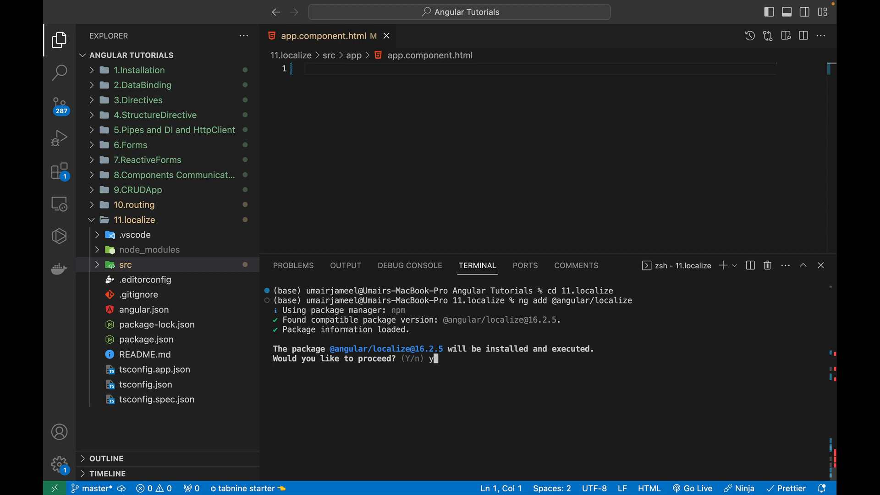
pyautogui.press('enter')
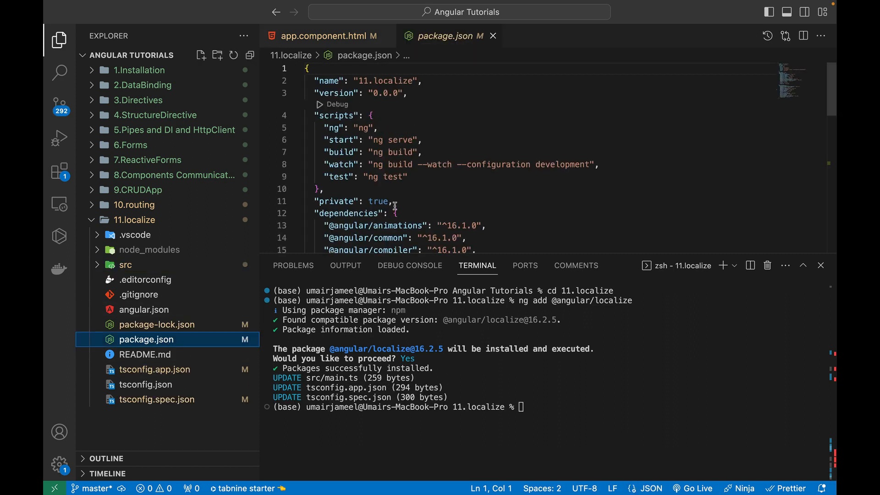
pyautogui.scroll(-3)
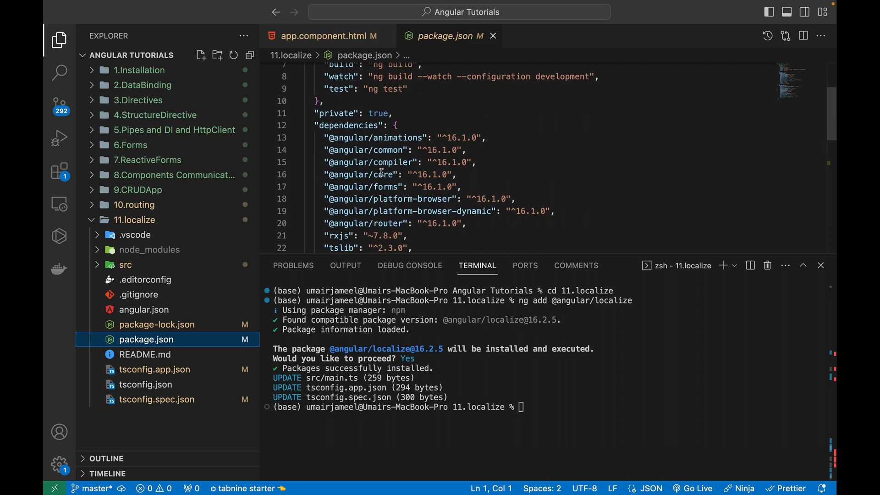
pyautogui.scroll(-3)
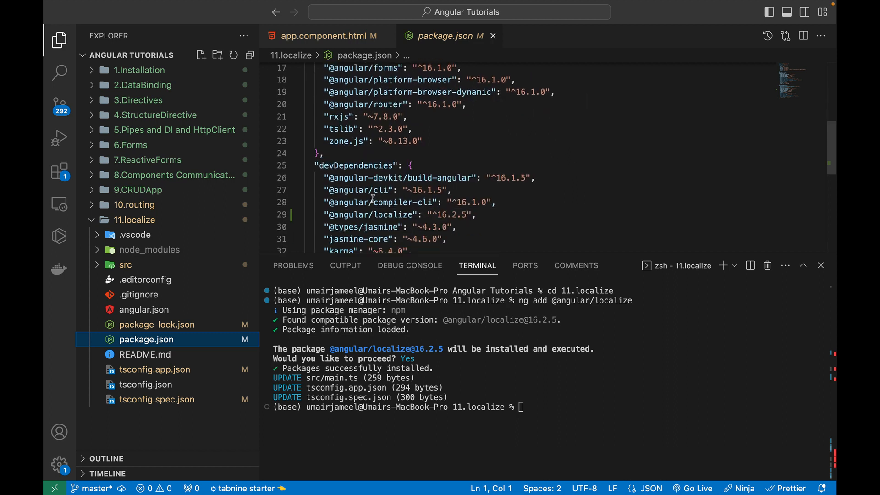
pyautogui.moveTo(324, 214); pyautogui.dragTo(473, 214)
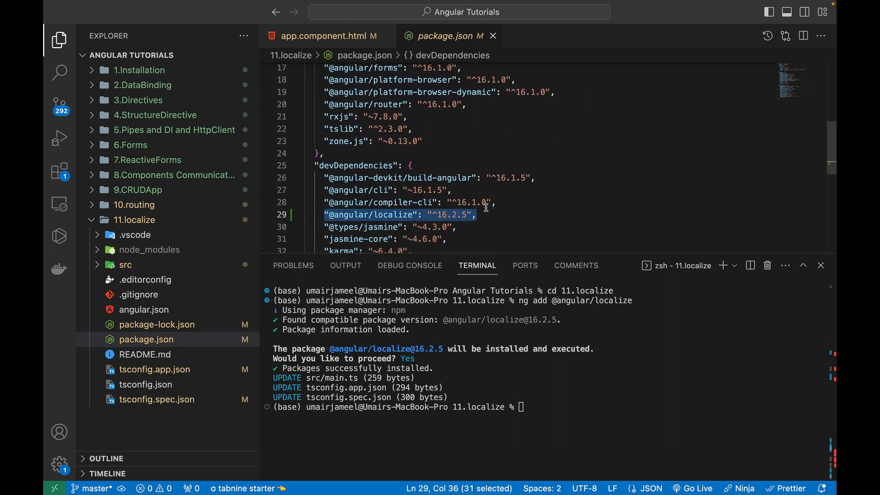
# - Check the types entries in tsconfig.spec.json and tsconfig.app.json, then move on to angular.json
pyautogui.click(157, 398)
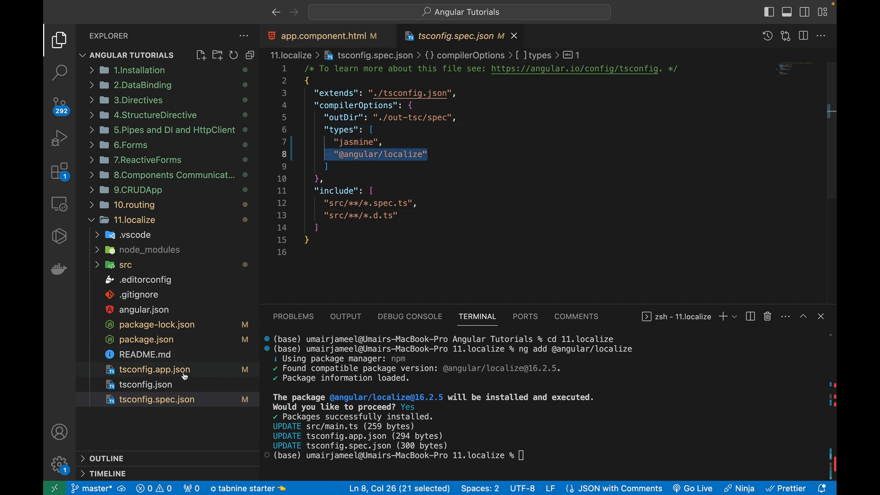
pyautogui.click(154, 369)
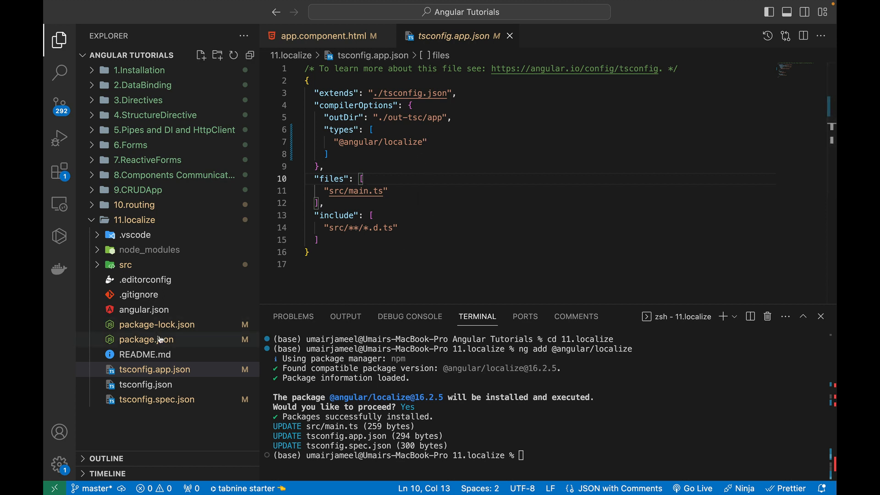
pyautogui.click(147, 339)
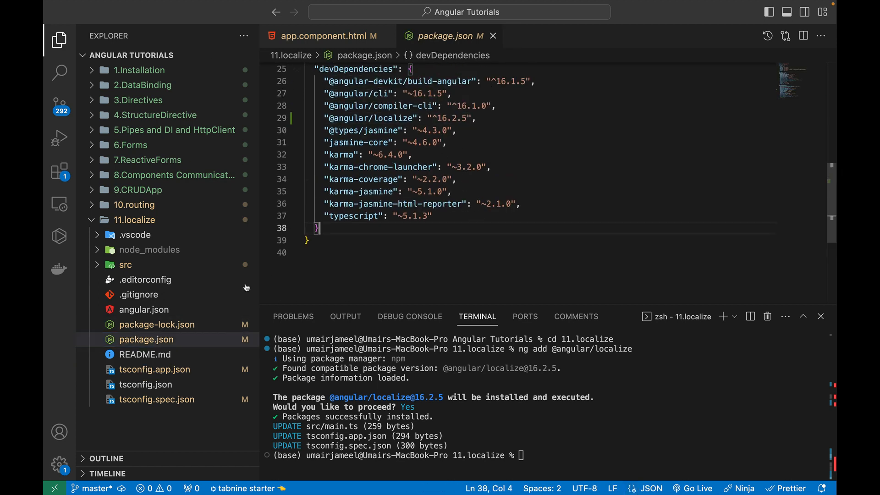
pyautogui.click(144, 308)
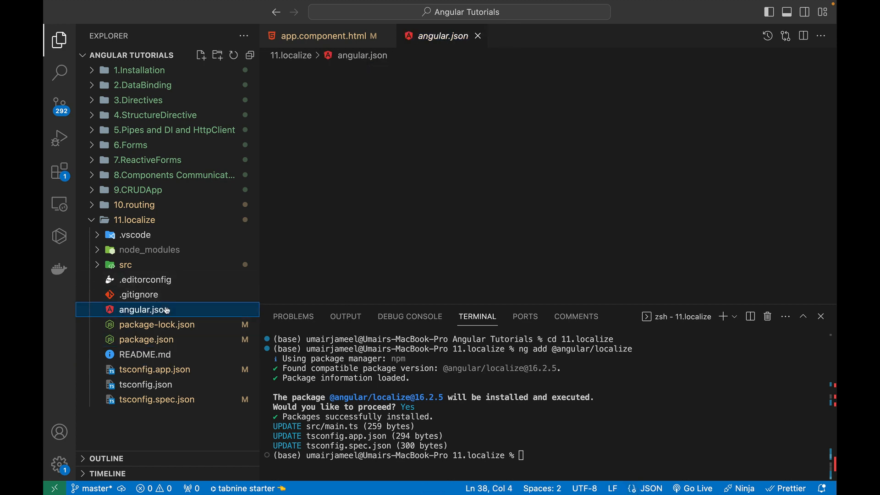
# - Create an i18n folder under src/assets with new en.json and fr.json files
pyautogui.click(144, 308)
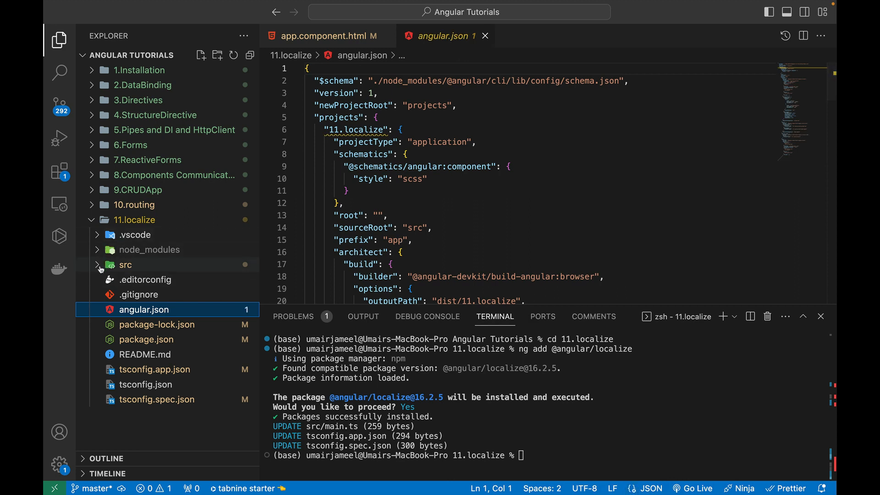
pyautogui.click(125, 264)
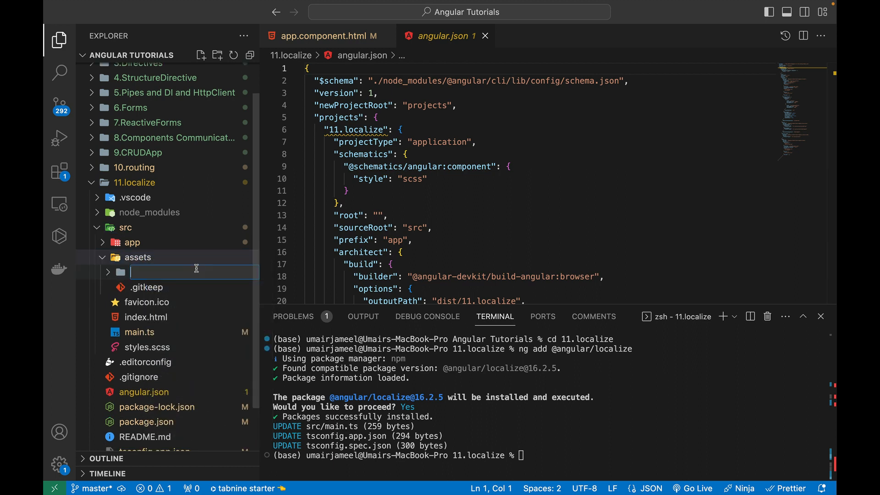
pyautogui.write('i1')
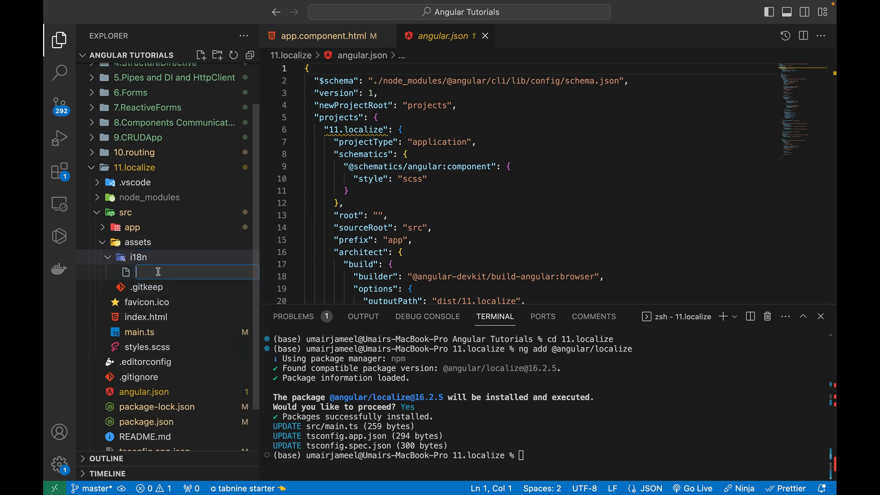
pyautogui.write('e')
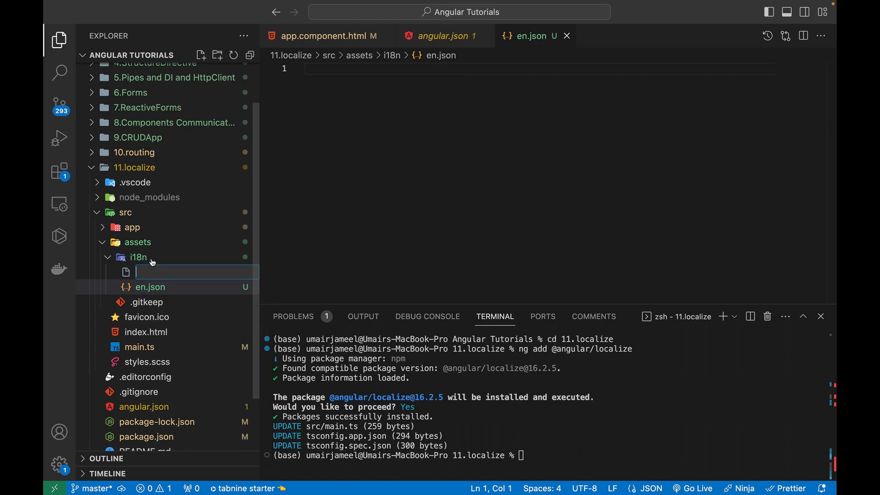
pyautogui.write('fr.json')
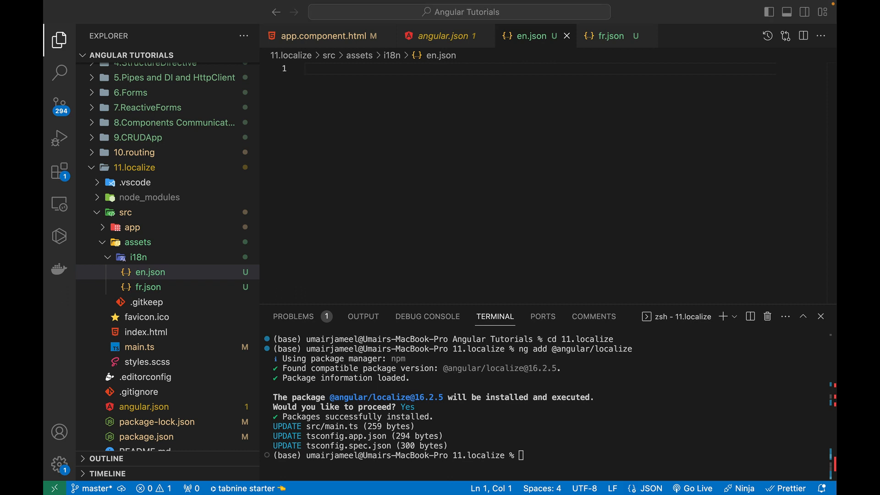
# - Write {"greeting": "Hello, world!"} in en.json and review the French greeting value in fr.json
pyautogui.write('{"greeting": "Hello, world!"}')
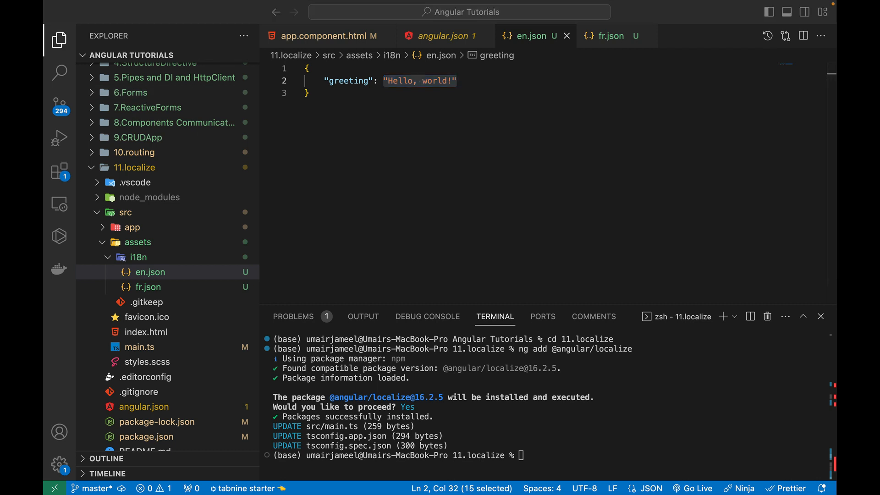
pyautogui.click(608, 36)
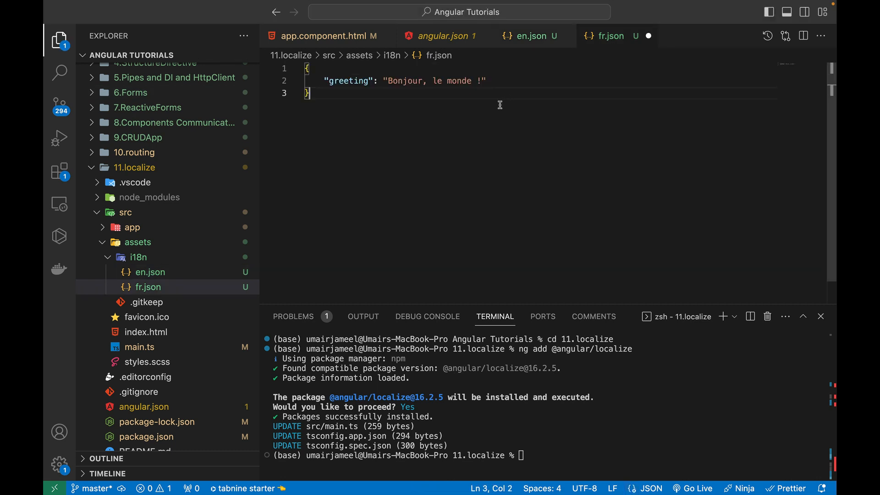
pyautogui.doubleClick(348, 80)
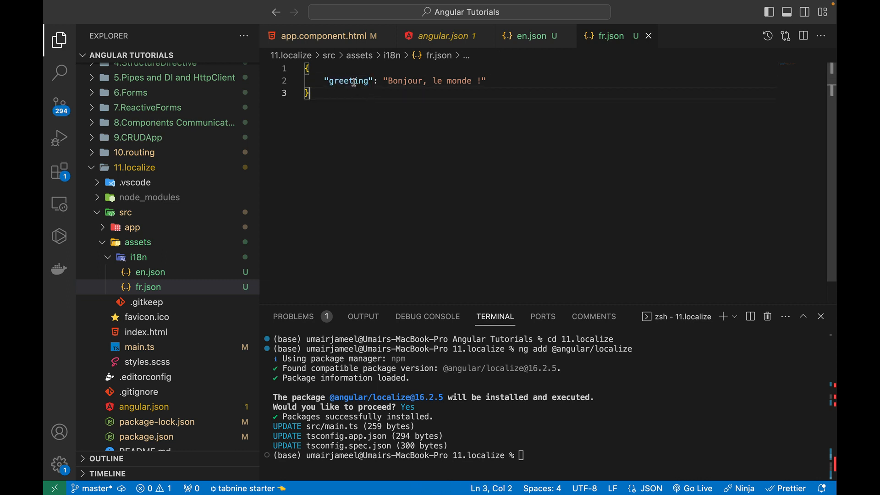
pyautogui.moveTo(383, 80); pyautogui.dragTo(486, 80)
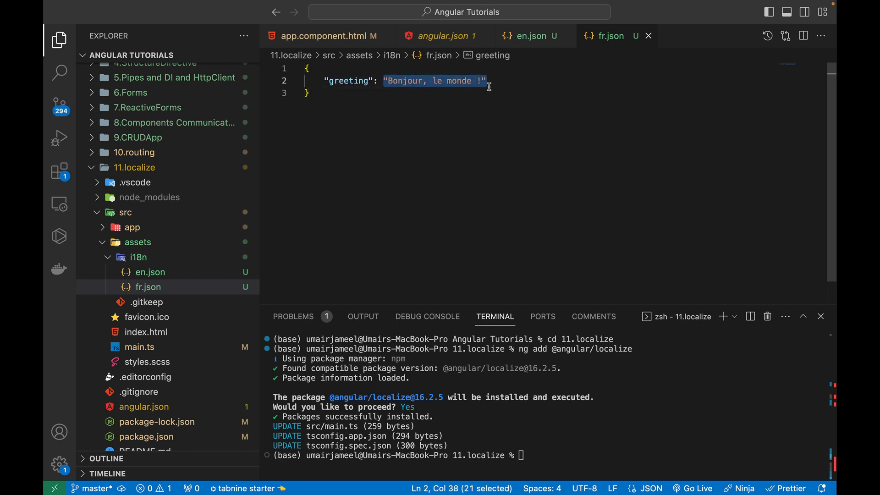
pyautogui.click(529, 35)
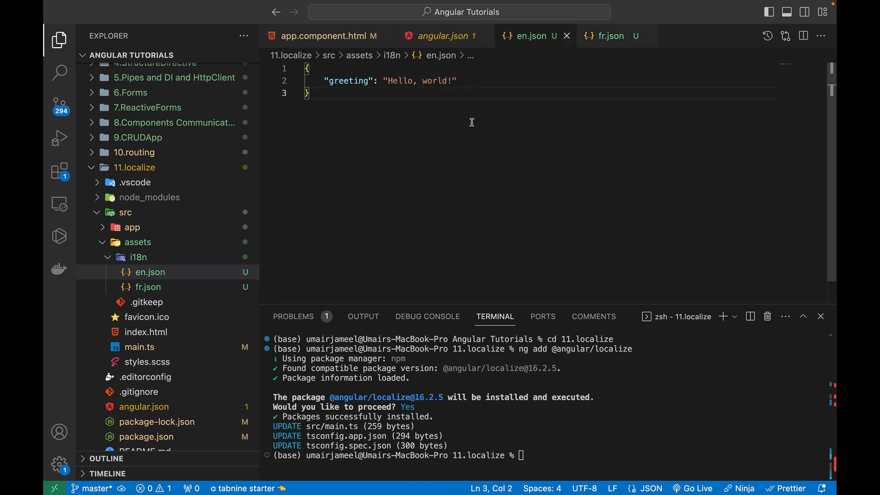
pyautogui.moveTo(342, 188)
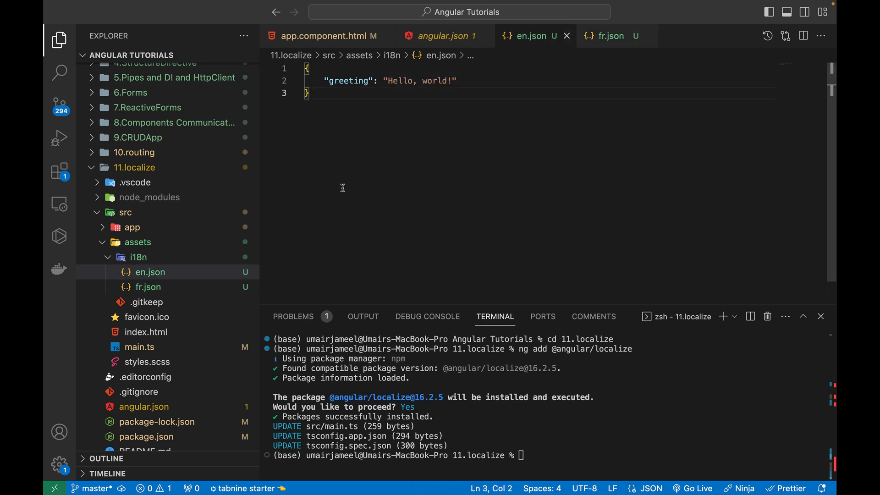
pyautogui.moveTo(373, 147)
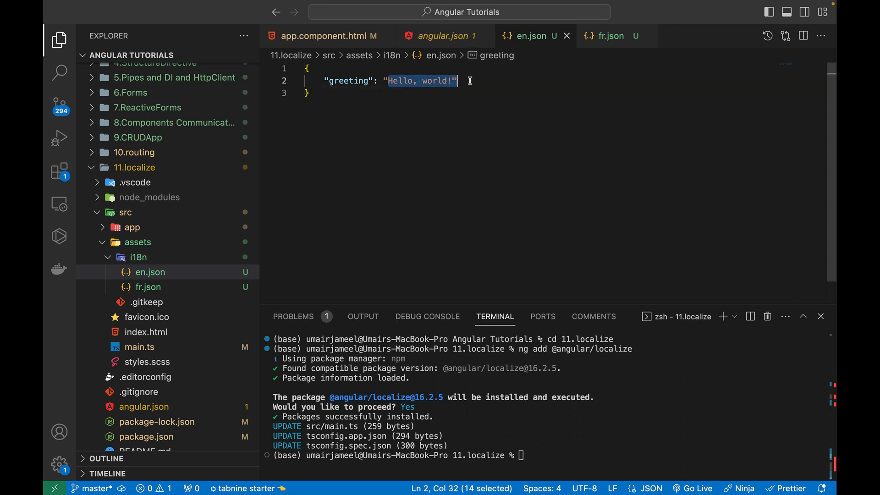
pyautogui.click(341, 108)
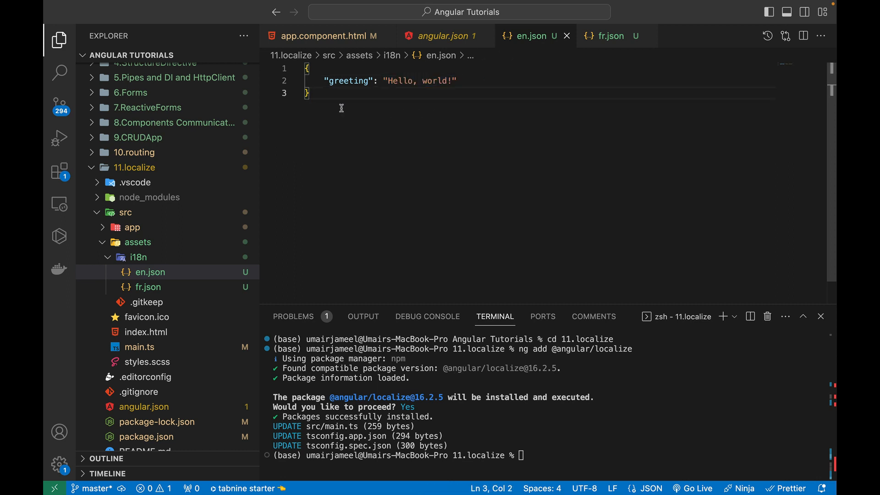
pyautogui.moveTo(319, 95)
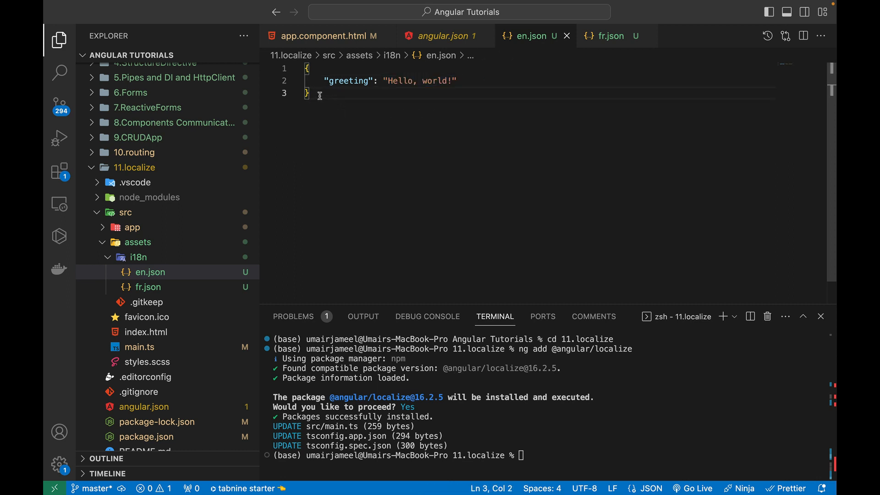
pyautogui.moveTo(603, 45)
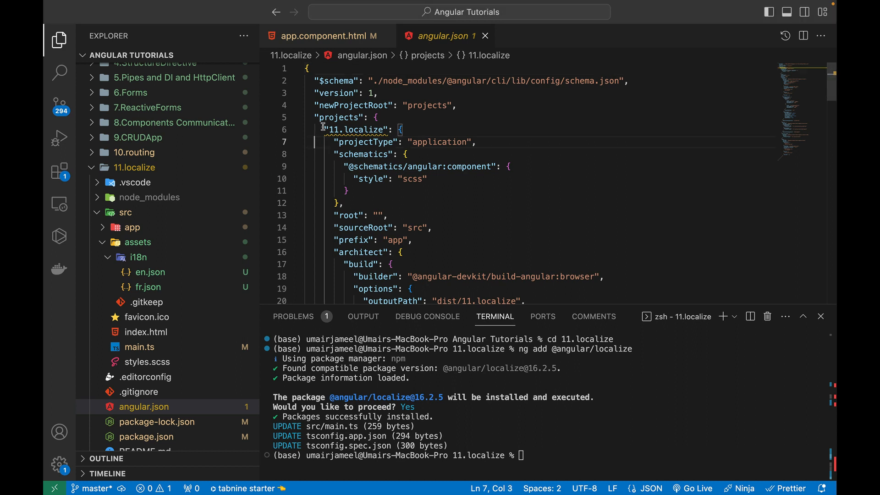
# - Insert an i18n block after schematics with sourceLocale "en"
pyautogui.click(345, 202)
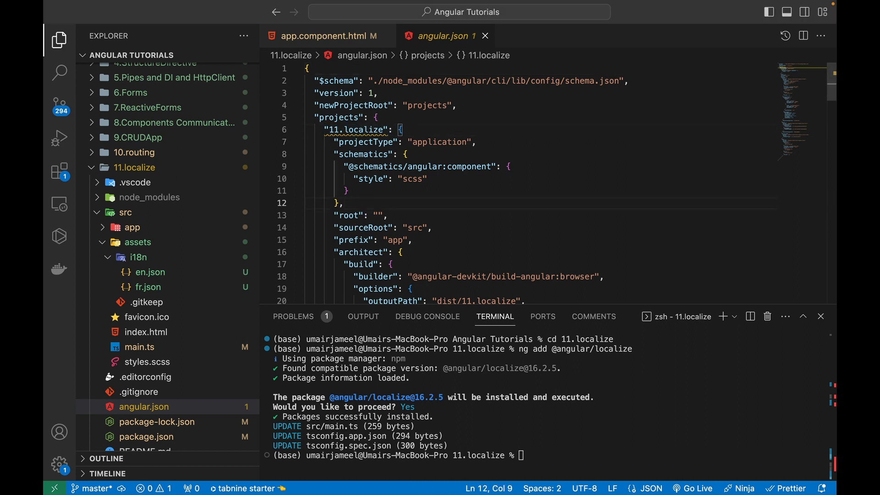
pyautogui.write('i18n": {')
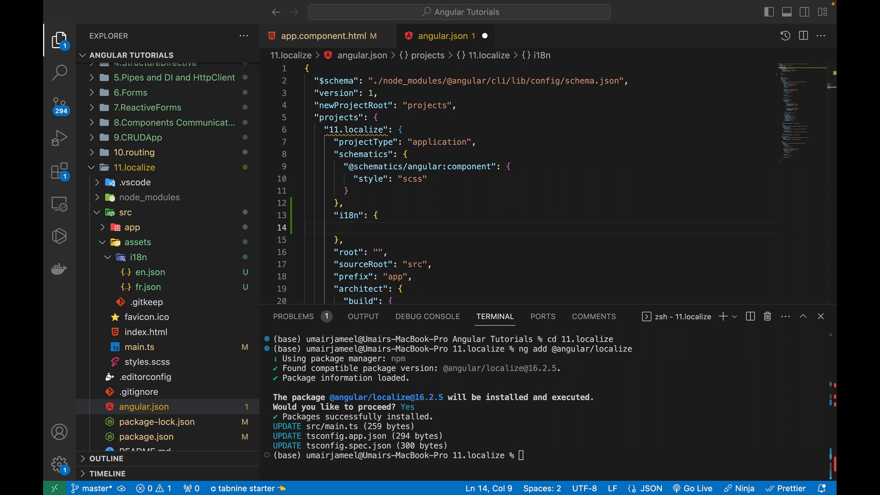
pyautogui.moveTo(575, 301)
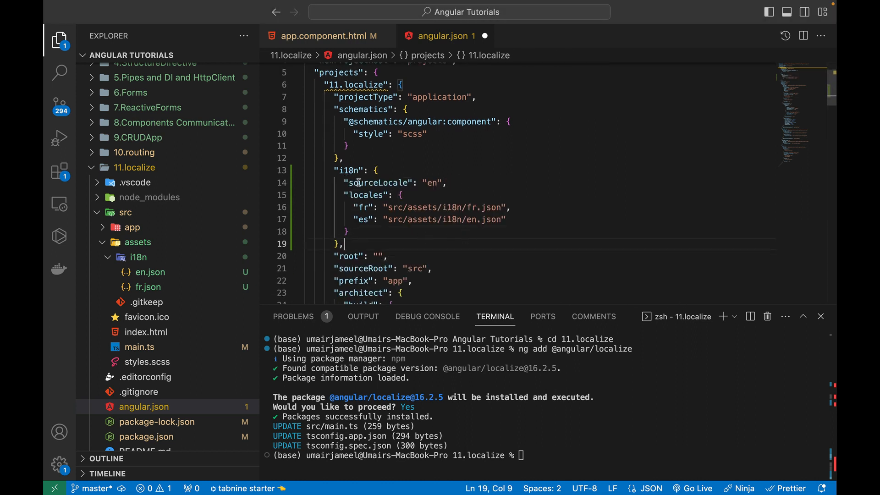
pyautogui.doubleClick(379, 182)
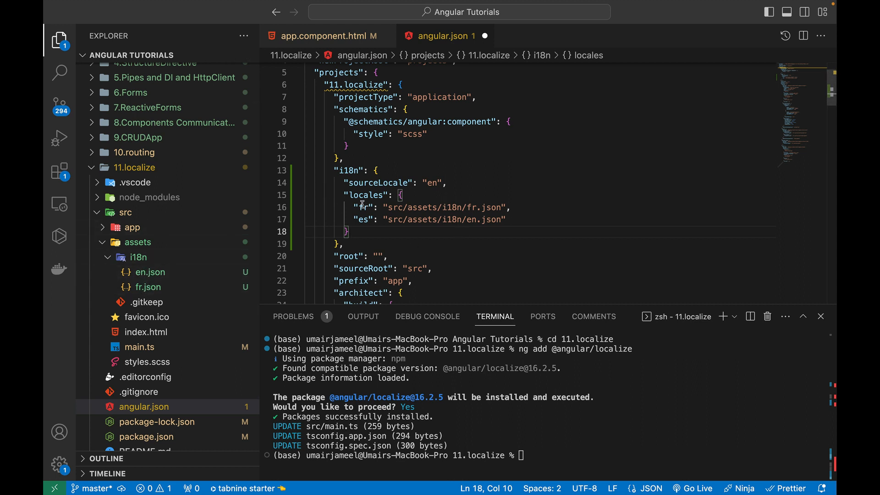
# - Review the fr and es locale entries pointing to the assets/i18n JSON files
pyautogui.moveTo(354, 207); pyautogui.dragTo(505, 219)
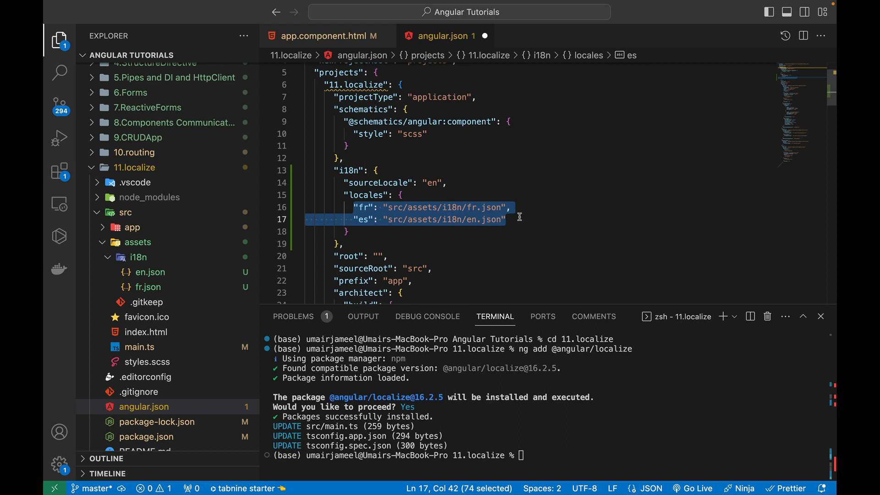
pyautogui.click(393, 207)
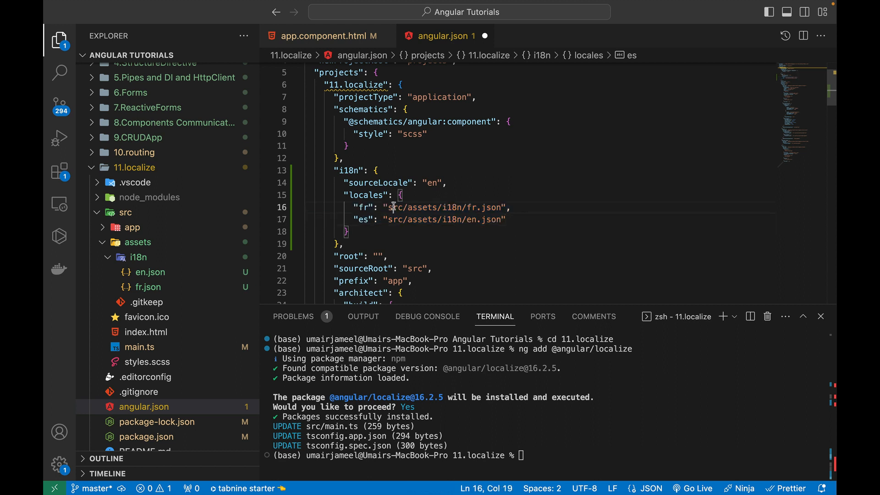
pyautogui.moveTo(408, 207); pyautogui.dragTo(504, 219)
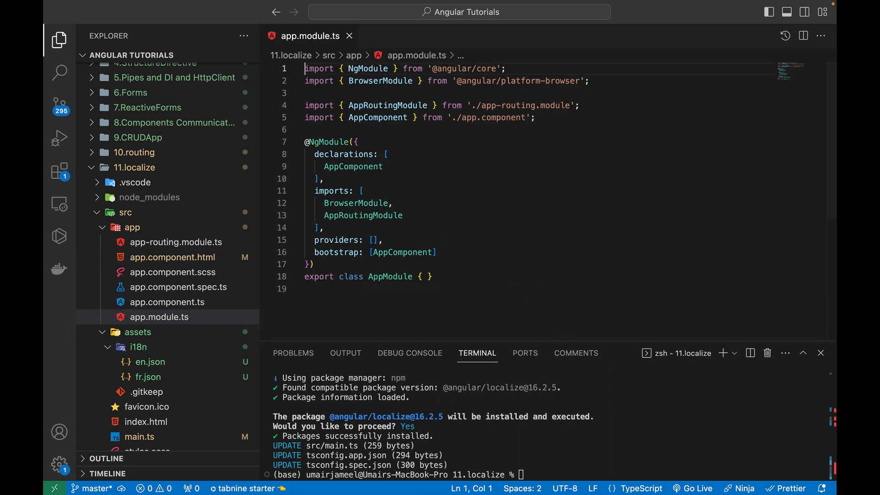
pyautogui.moveTo(330, 382)
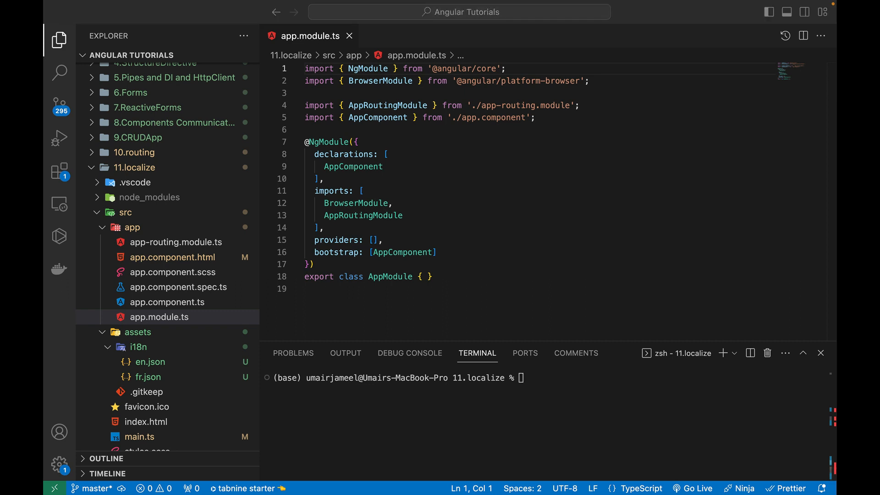
pyautogui.moveTo(328, 301)
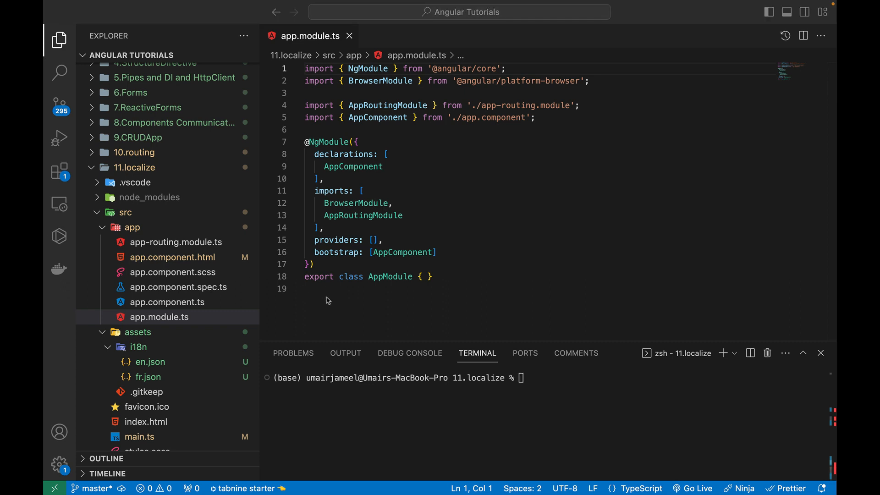
pyautogui.write('npm')
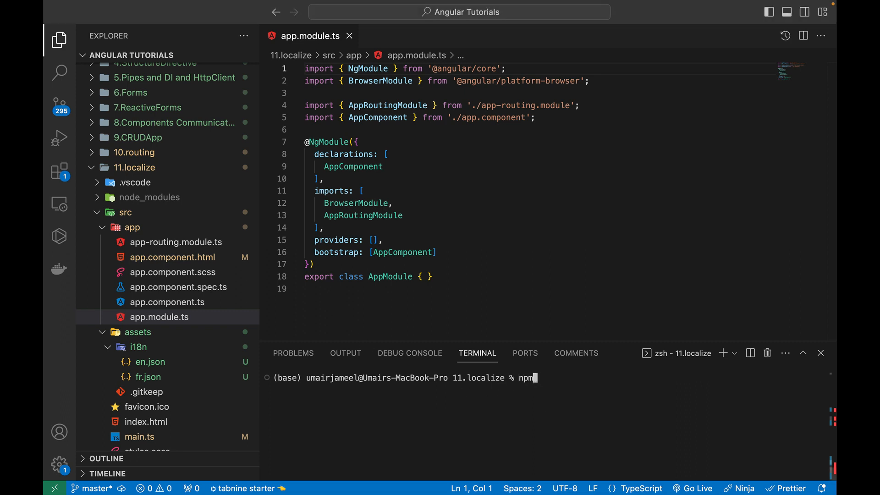
pyautogui.write('install @ngx-translate/core')
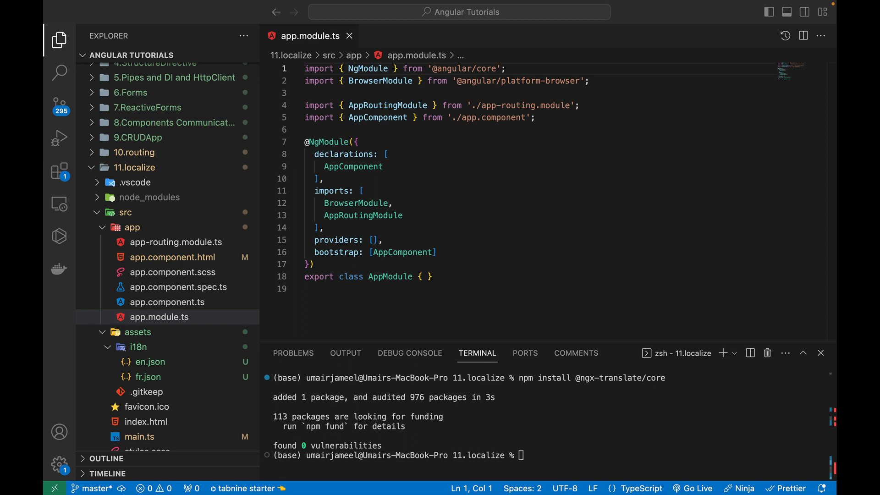
pyautogui.moveTo(250, 324)
pyautogui.write('npm')
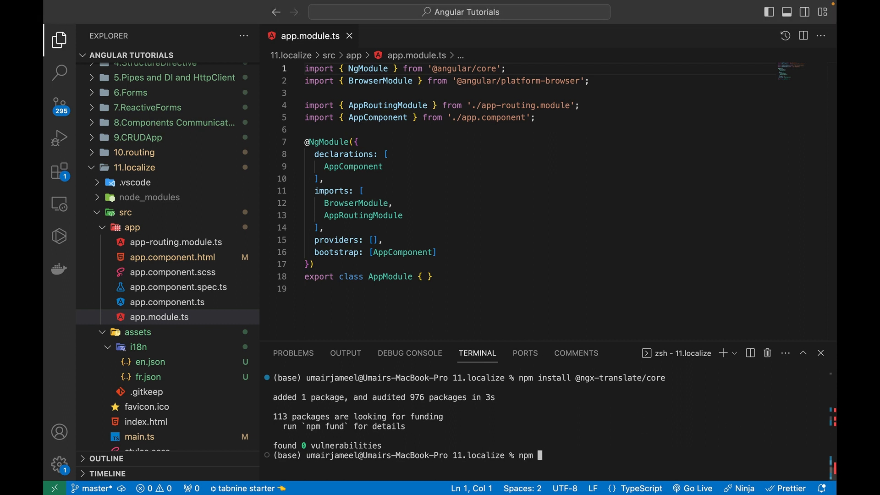
pyautogui.write('install @ngx-translate/http-loader')
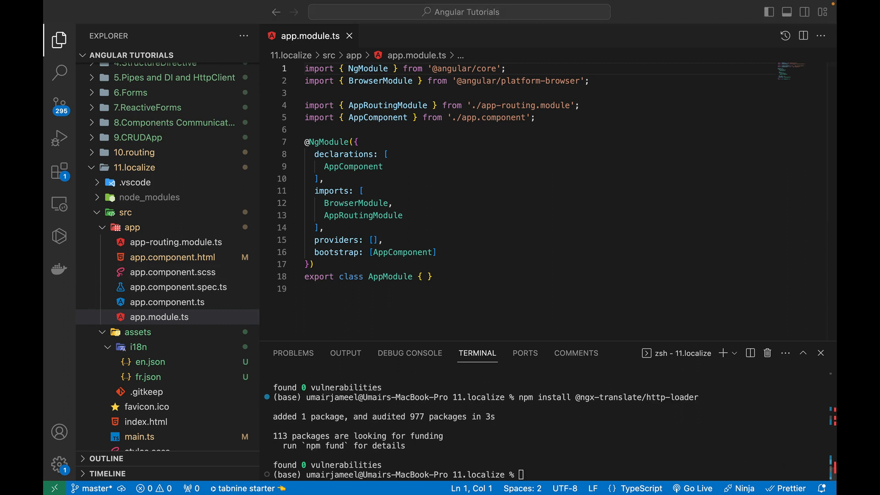
pyautogui.moveTo(691, 175)
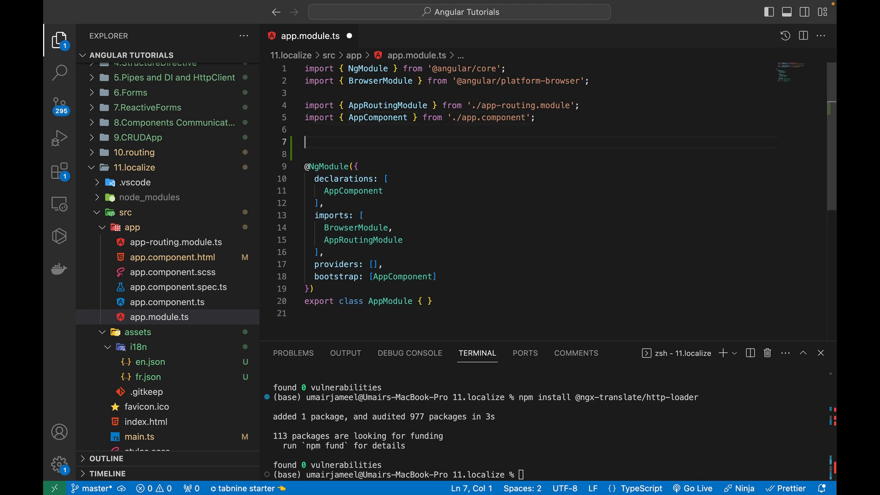
pyautogui.write("import { TranslateLoader, TranslateModule } from '@ngx-translate/core';")
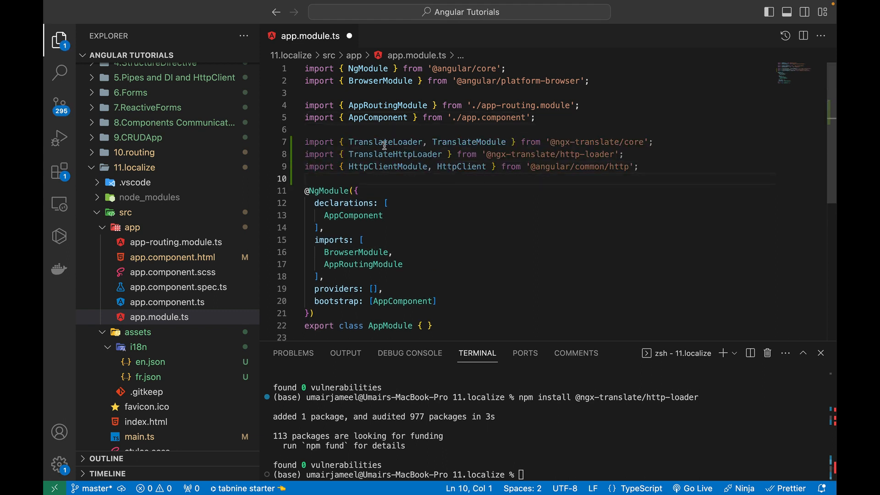
pyautogui.doubleClick(386, 141)
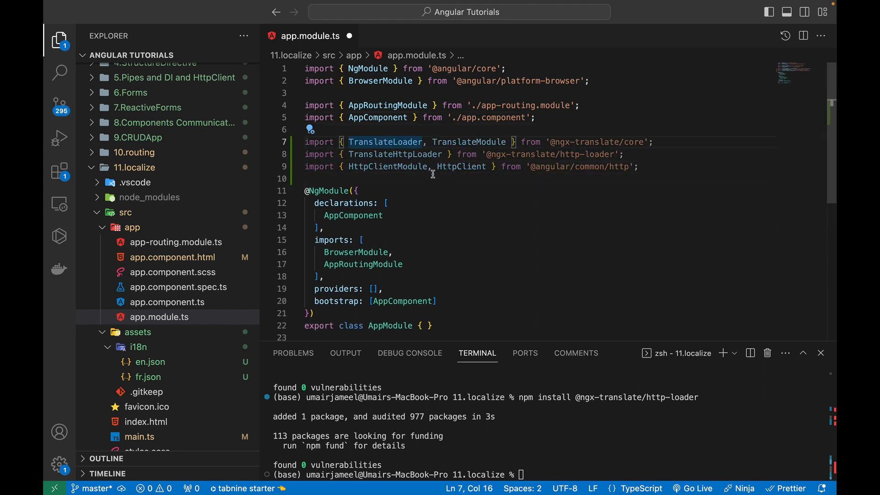
pyautogui.doubleClick(394, 154)
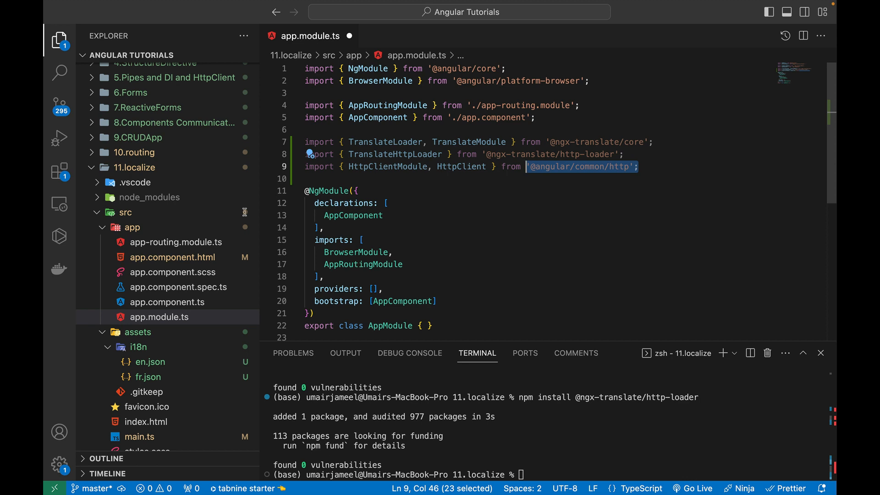
pyautogui.moveTo(586, 198)
pyautogui.write('H')
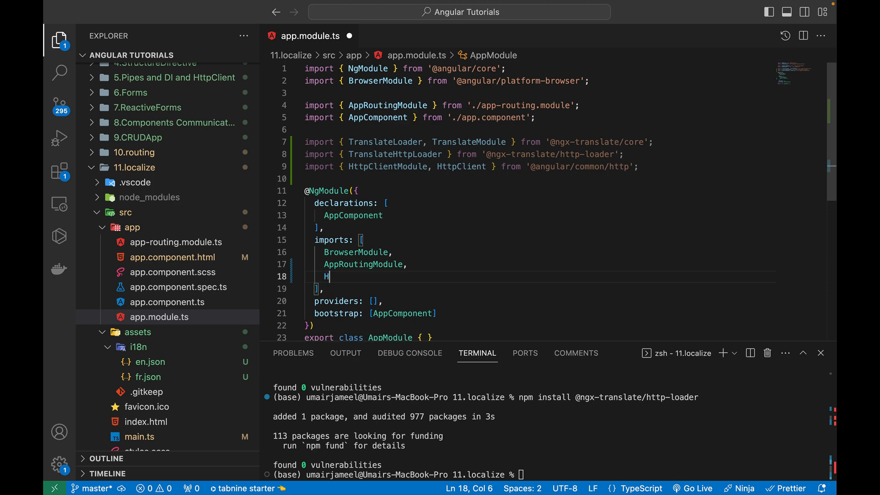
# - Register HttpClientModule and TranslateModule.forRoot with a loader provider using HttpLoaderFactory
pyautogui.write('ttpClientModule,')
pyautogui.write('TranslateModule.')
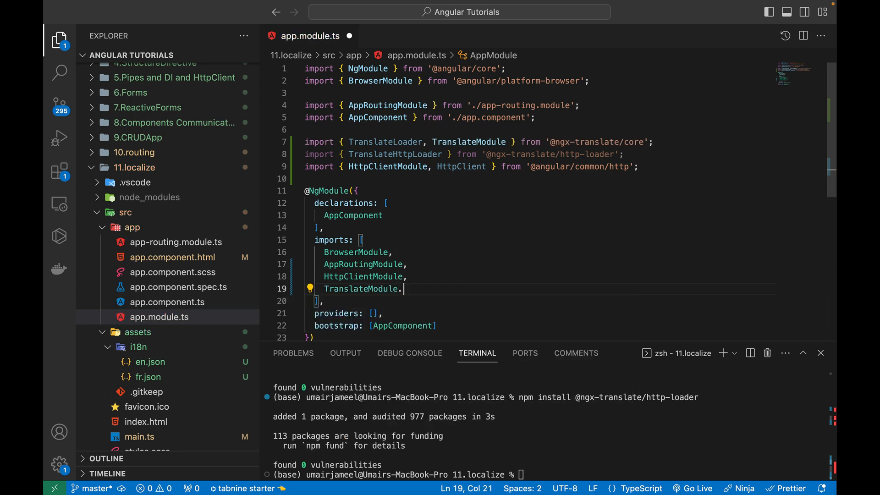
pyautogui.write('forRoot')
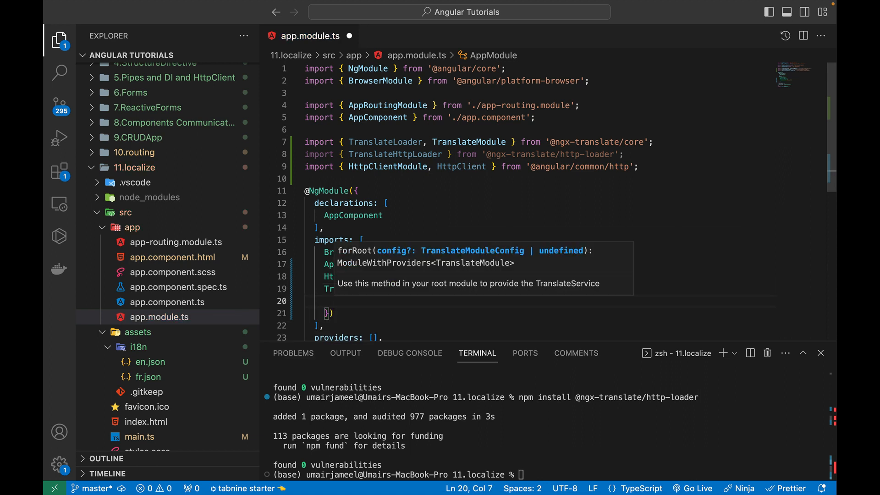
pyautogui.write('loader')
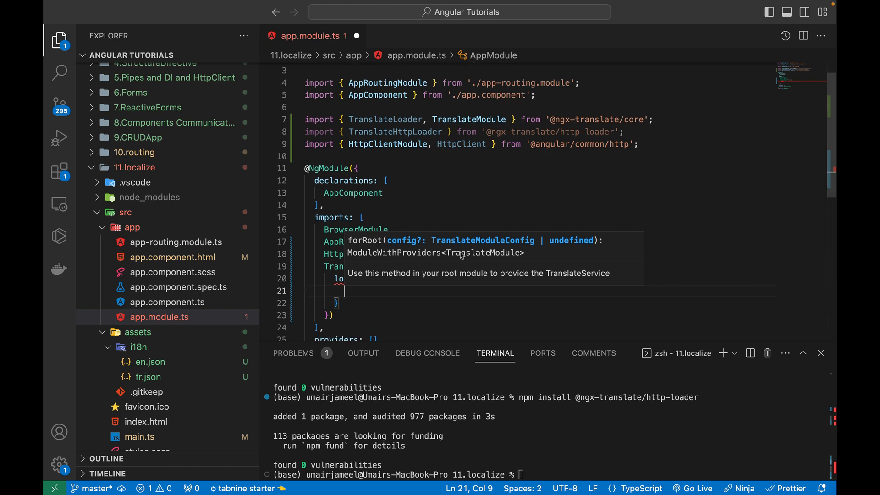
pyautogui.write('provide: TranslateLoader,')
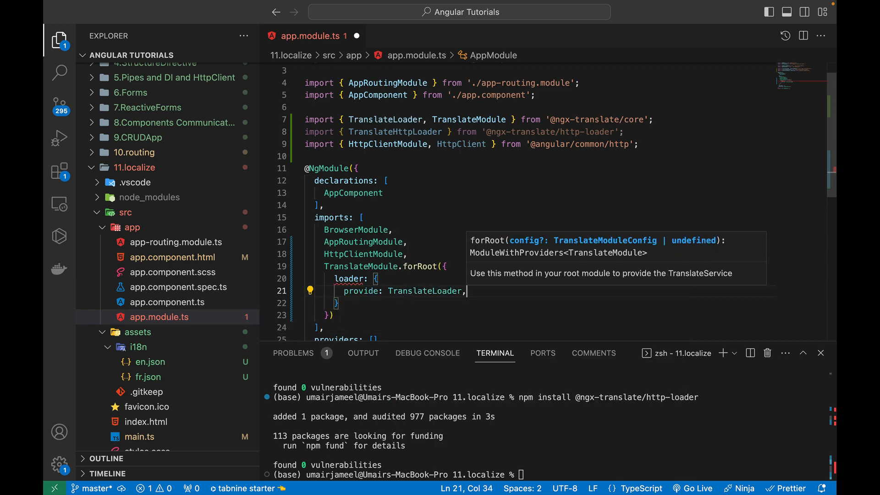
pyautogui.write('useF')
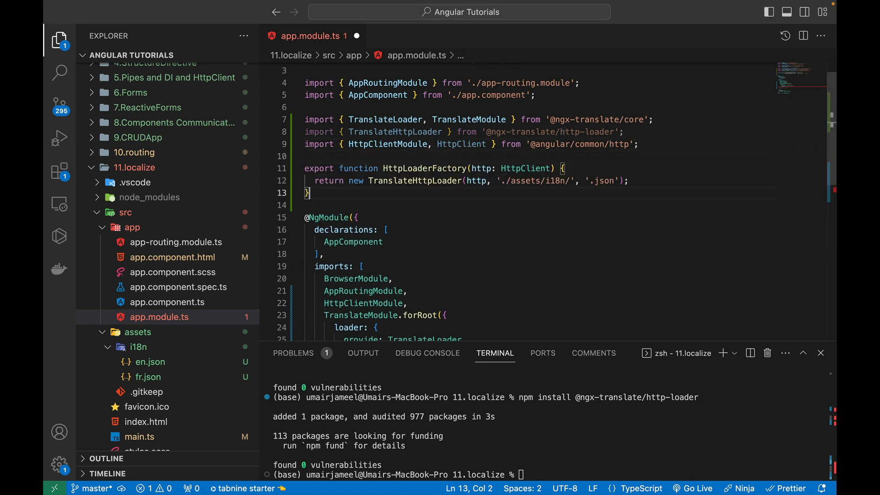
pyautogui.doubleClick(425, 169)
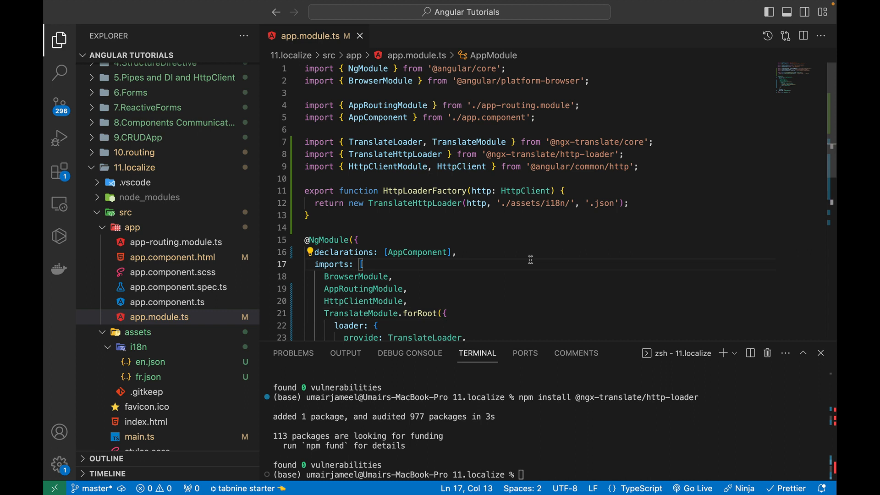
pyautogui.moveTo(360, 36)
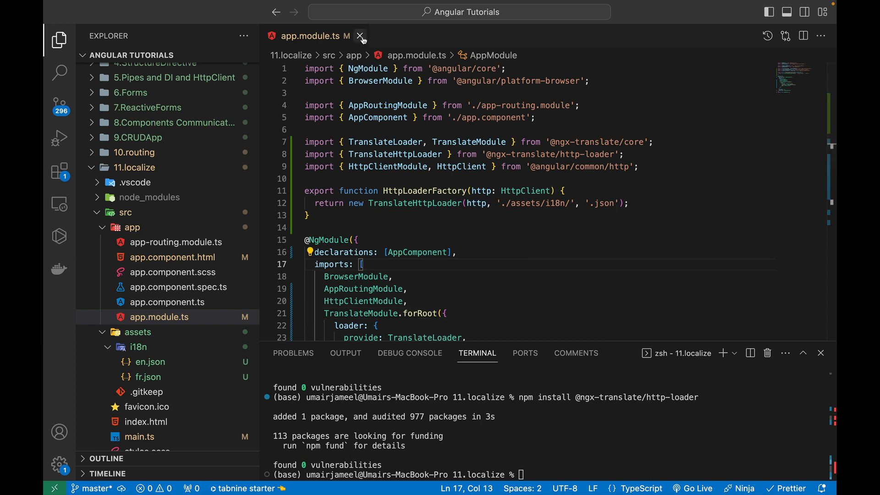
pyautogui.moveTo(360, 35)
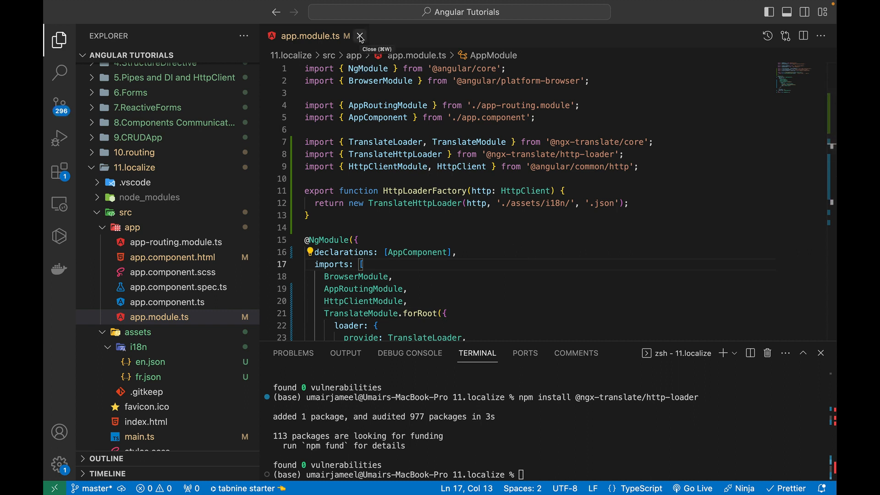
# - Write <h1>{{ "greeting" | translate }}</h1> in app.component.html
pyautogui.click(360, 35)
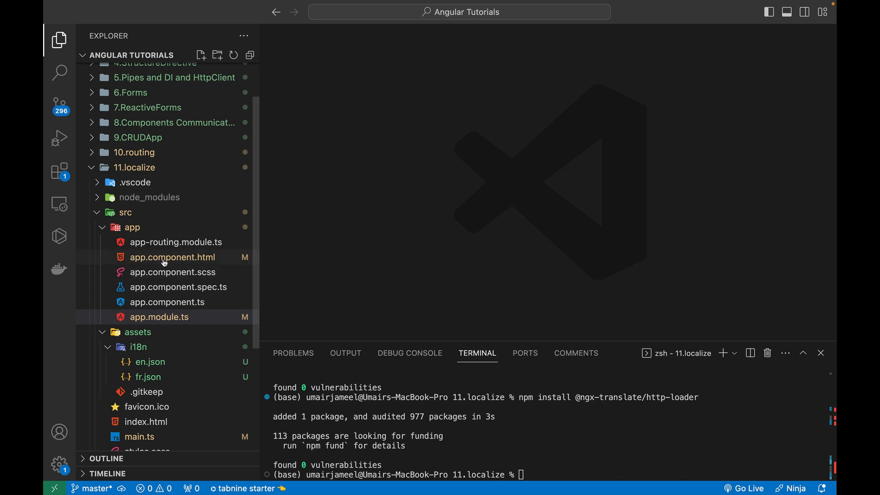
pyautogui.click(172, 257)
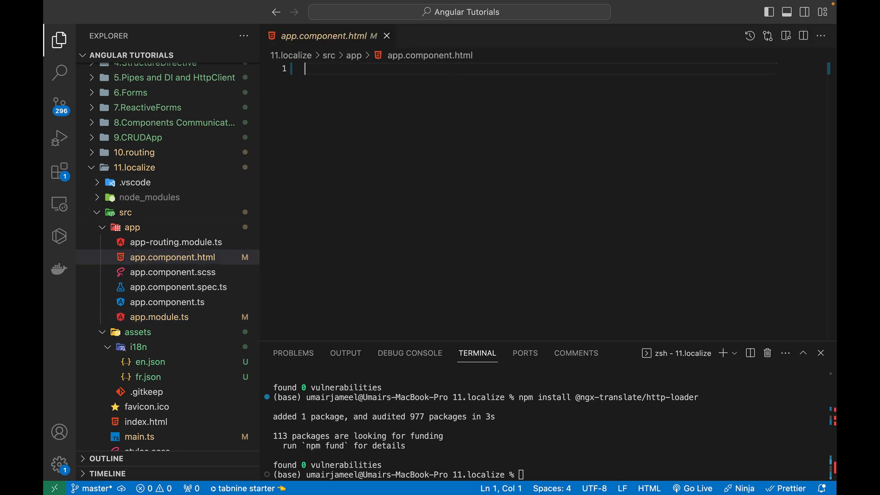
pyautogui.moveTo(470, 188)
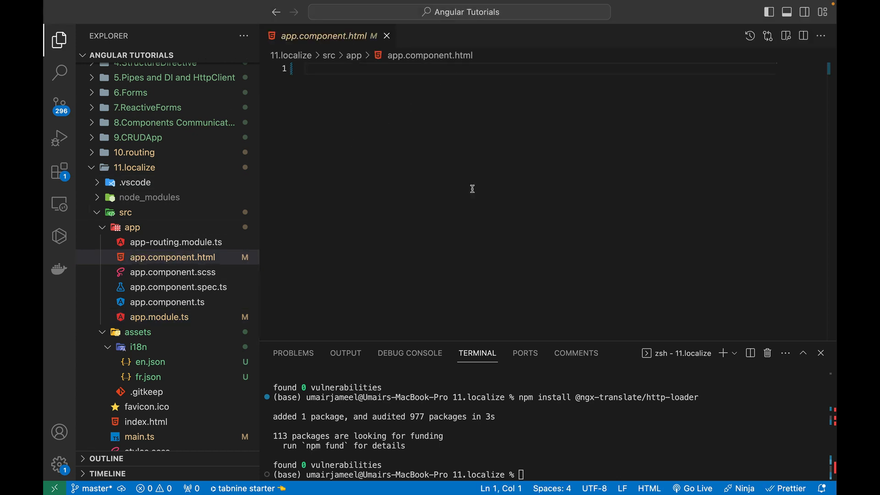
pyautogui.write('<h1>{{</h1>')
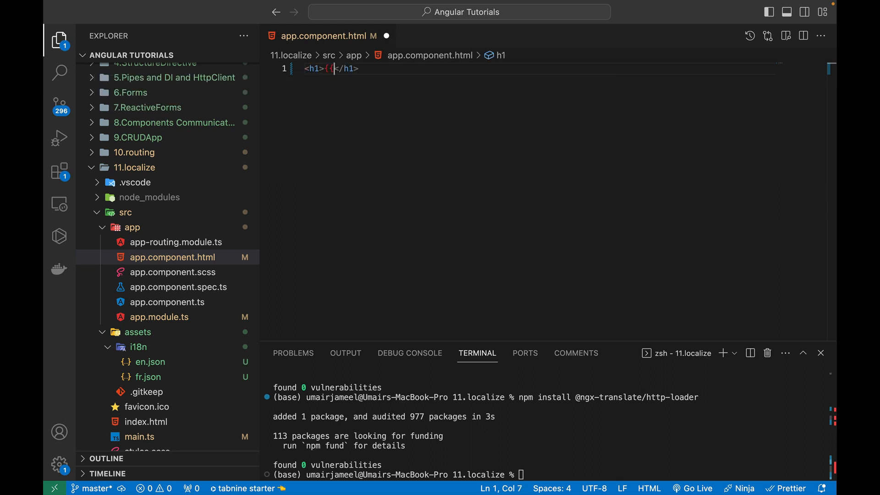
pyautogui.write('"')
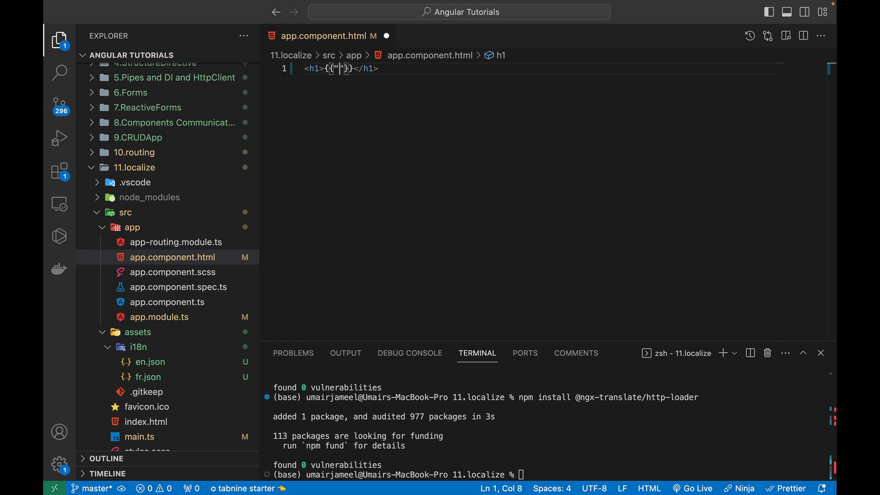
pyautogui.write('gree')
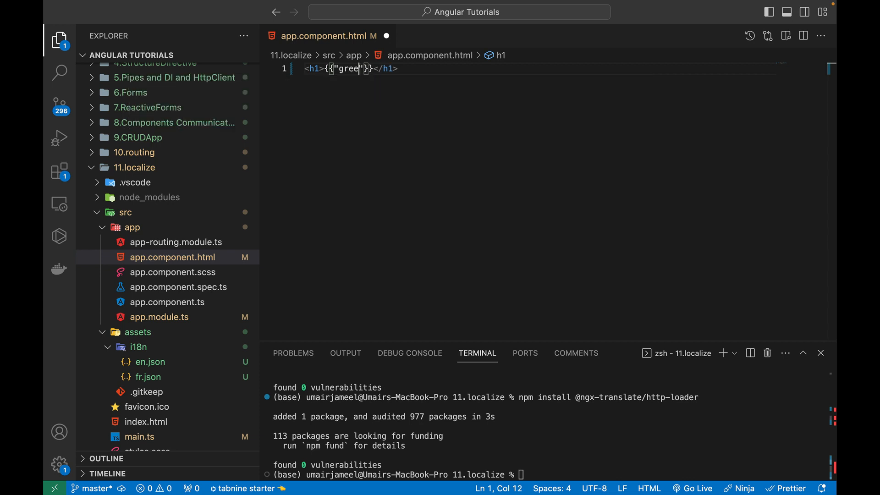
pyautogui.write('ting')
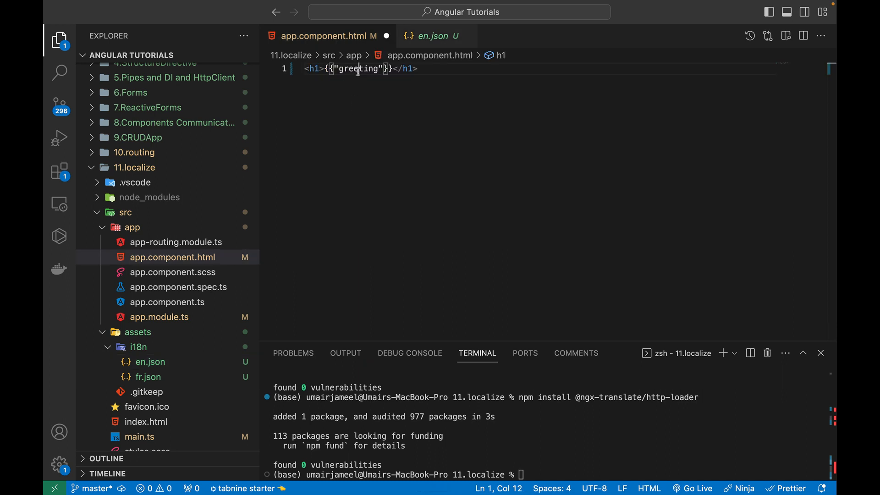
pyautogui.click(373, 69)
pyautogui.write(' | ')
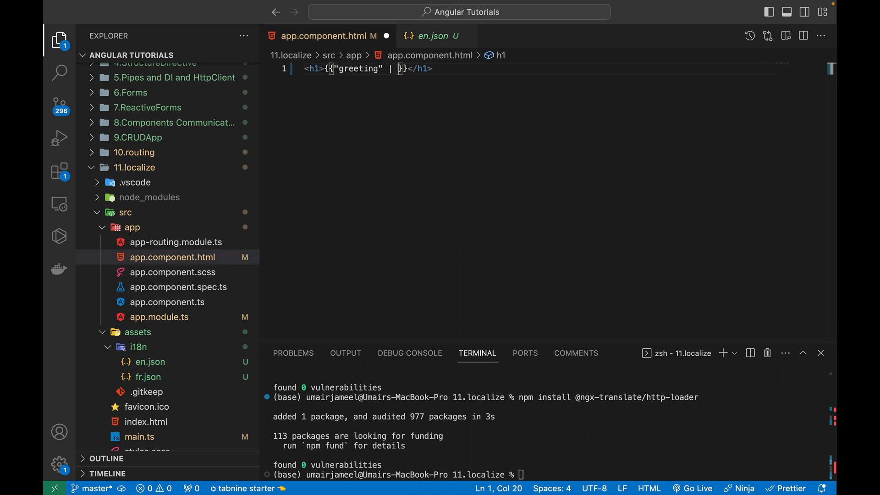
pyautogui.write('translate')
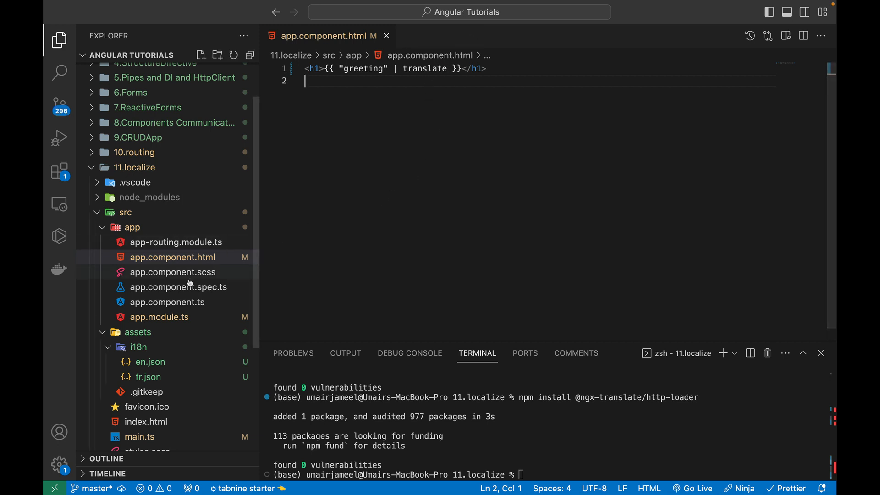
# - Import TranslateService into app.component.ts and inject it through the constructor
pyautogui.click(172, 301)
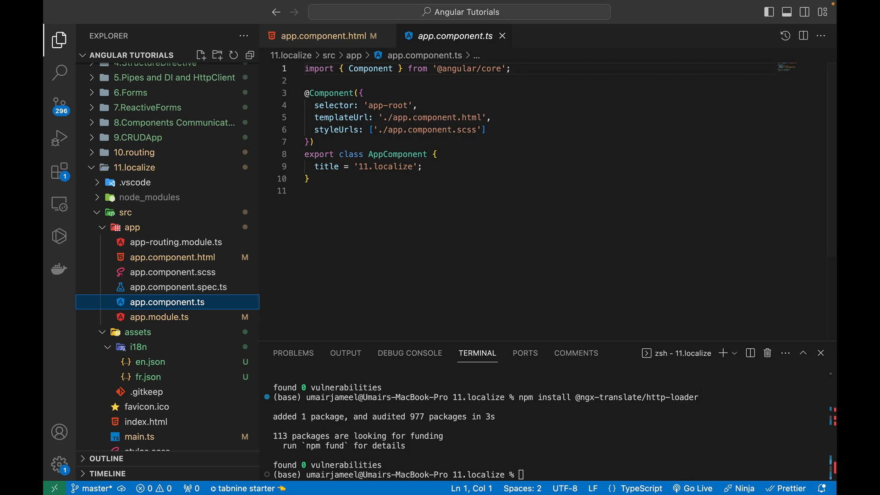
pyautogui.click(524, 67)
pyautogui.write('import { Tr')
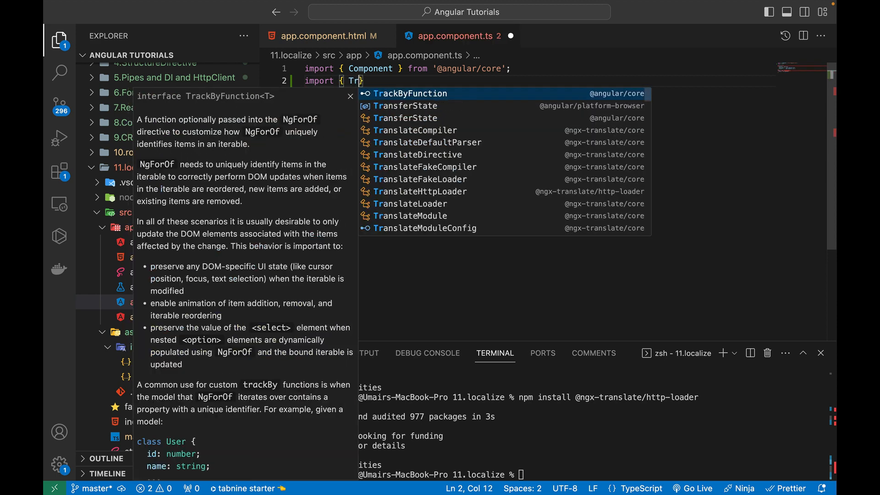
pyautogui.write('anslateService')
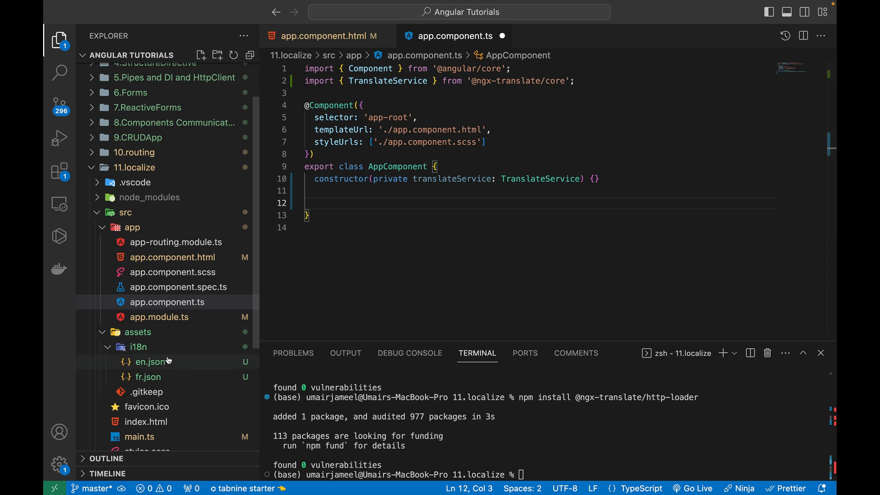
# - Check the greeting entries in en.json and fr.json before continuing
pyautogui.click(150, 362)
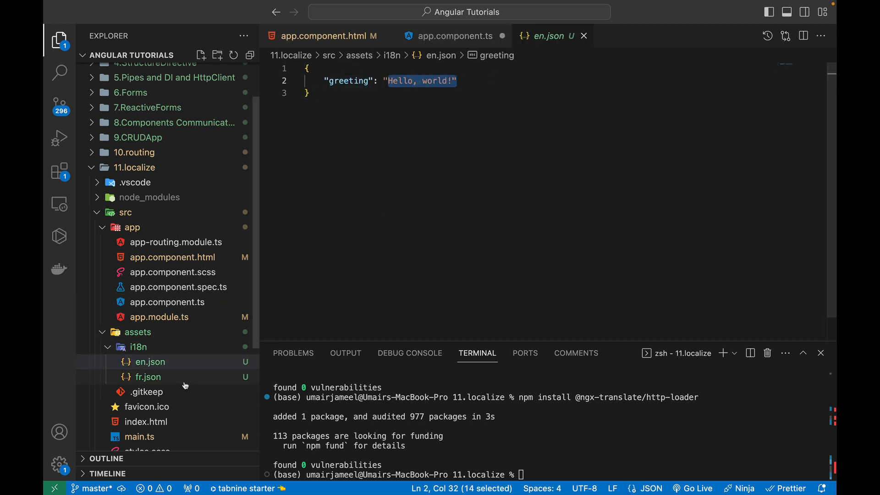
pyautogui.click(149, 376)
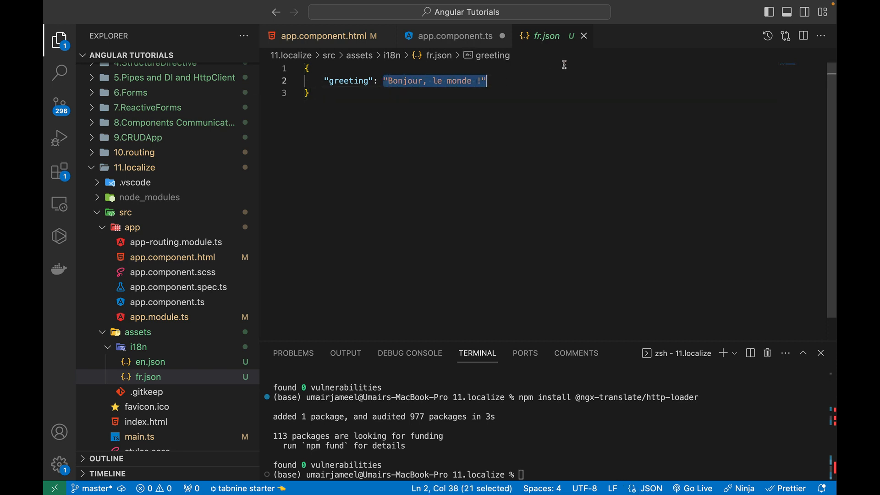
pyautogui.moveTo(584, 35)
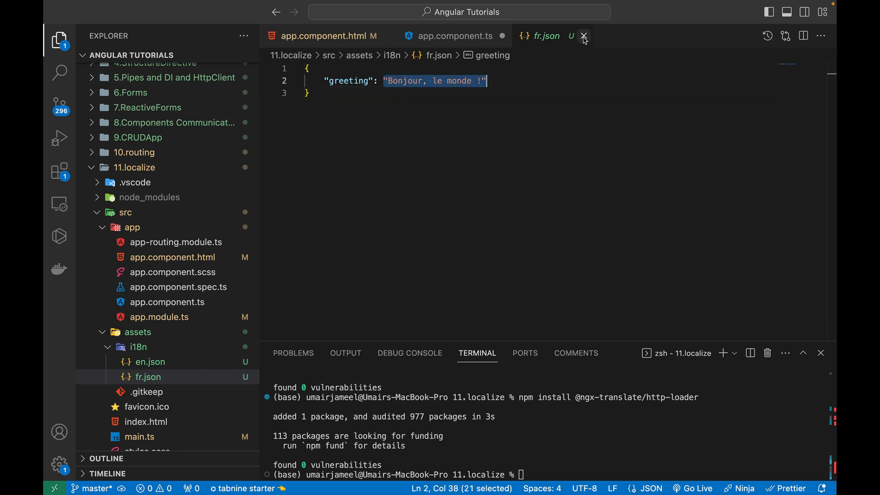
pyautogui.click(584, 36)
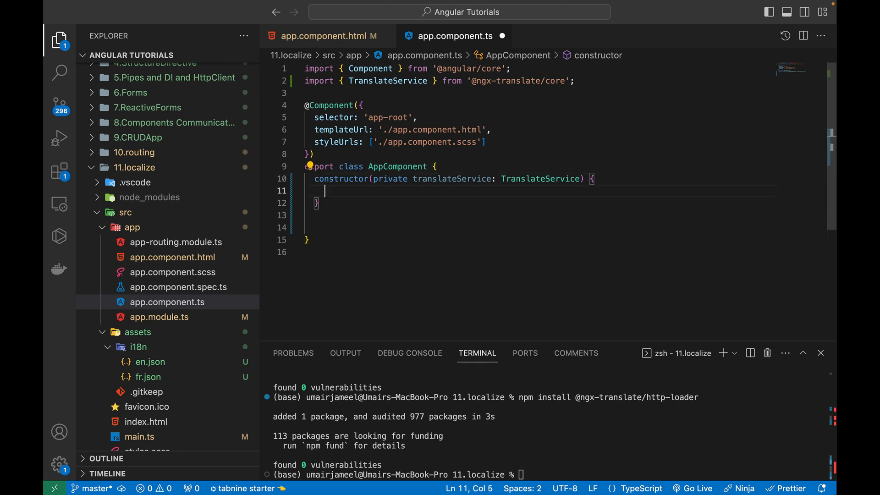
# - Declare userLang from navigator.language || 'en' and languageCode from split('-')[0]
pyautogui.write('const appRoot = this.translateService.')
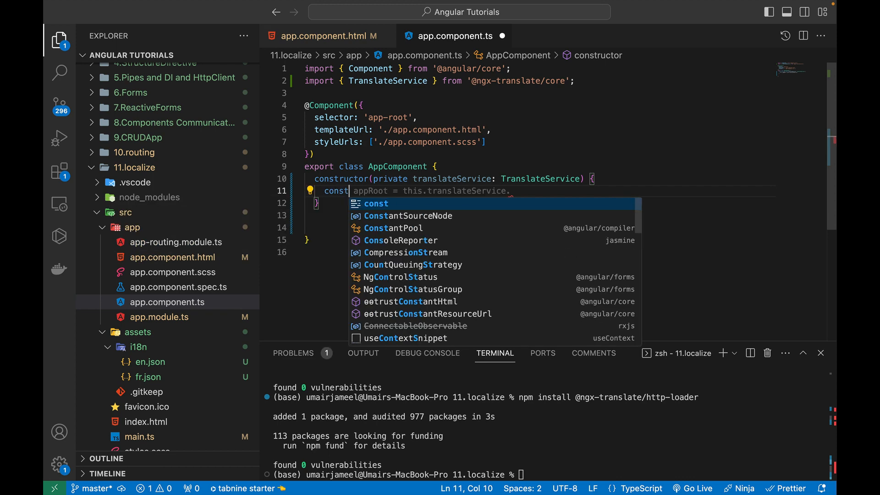
pyautogui.write('userLang')
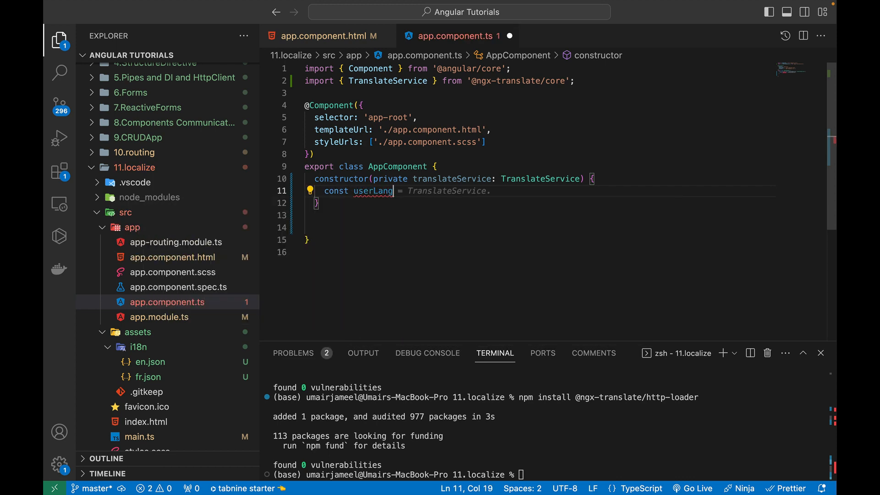
pyautogui.write('na')
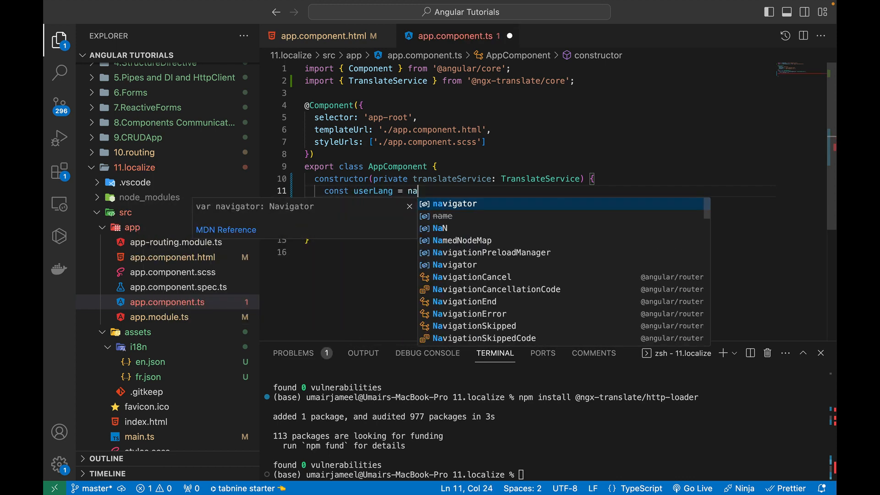
pyautogui.write('vigator.')
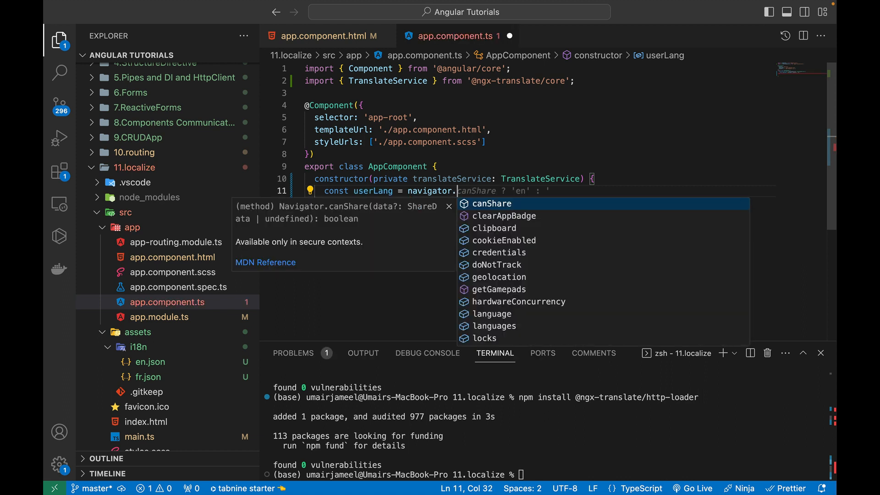
pyautogui.write('l')
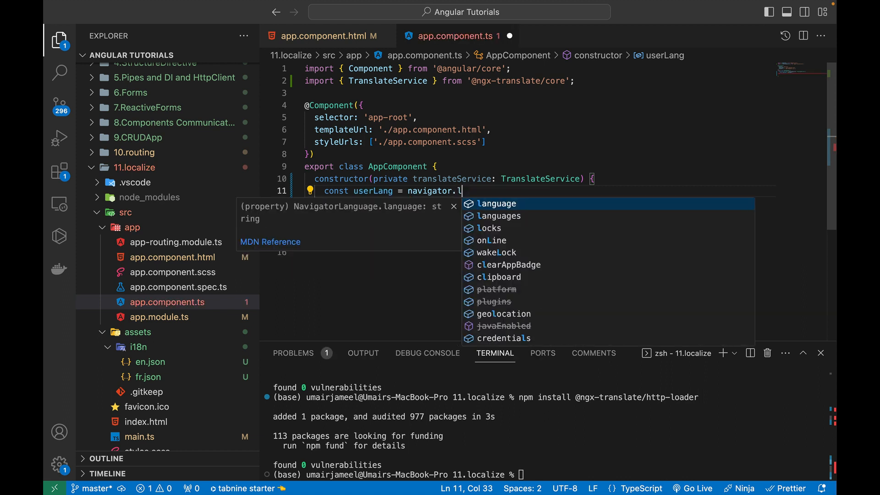
pyautogui.write('anguage')
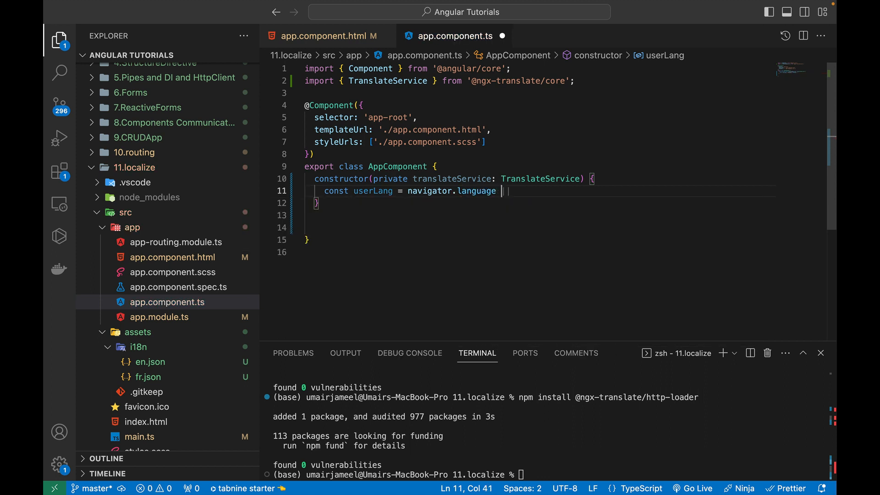
pyautogui.write("|| 'en';")
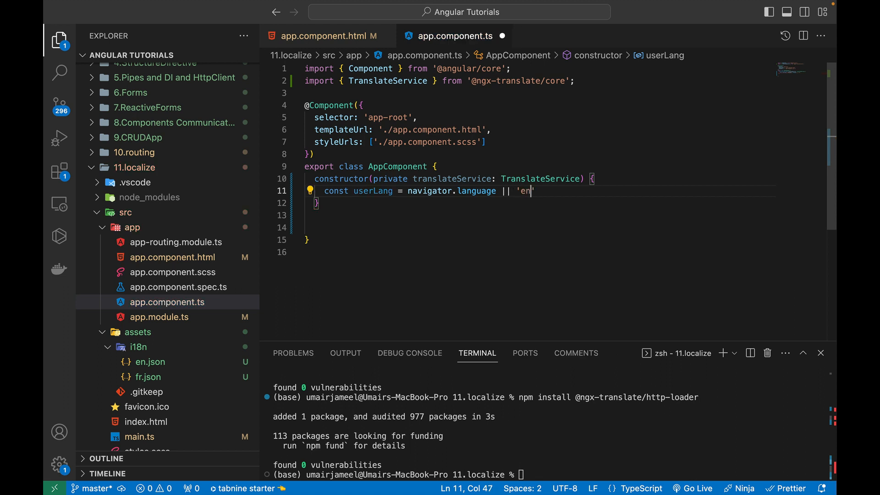
pyautogui.press('Enter')
pyautogui.write("const languageCode = userLang.split('-')[1];")
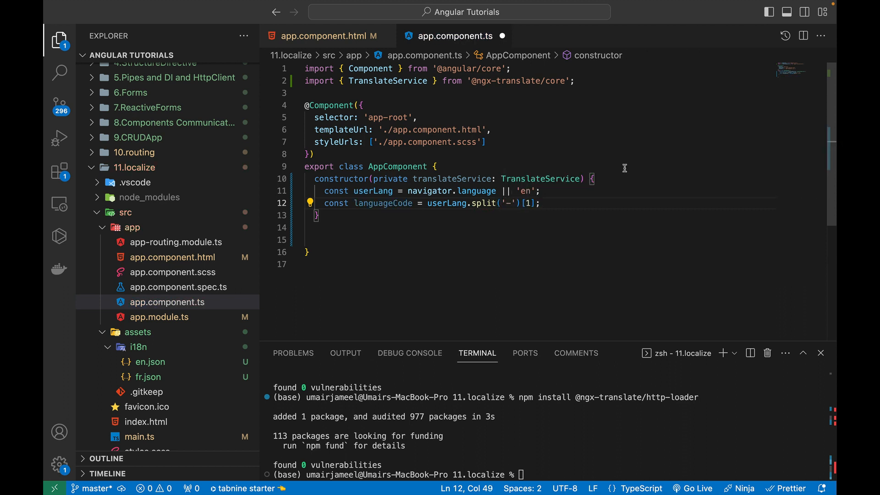
pyautogui.write('0')
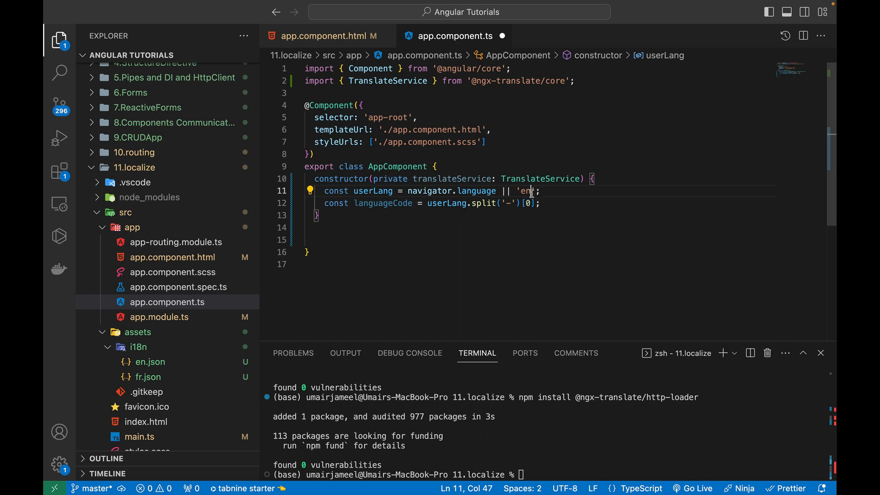
pyautogui.doubleClick(524, 190)
pyautogui.write('t')
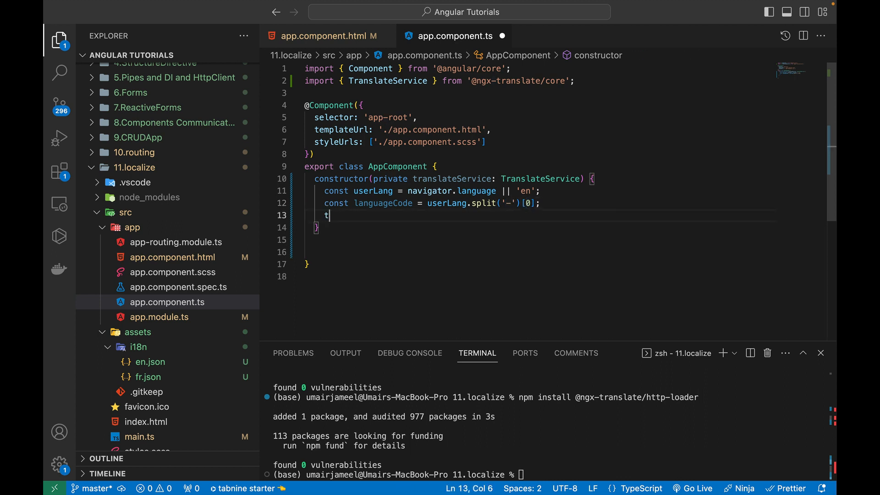
# - Call setDefaultLang(languageCode) and use(languageCode) on translateService, then save the component
pyautogui.write('his.translateService.setDefaultLang(languageCode);')
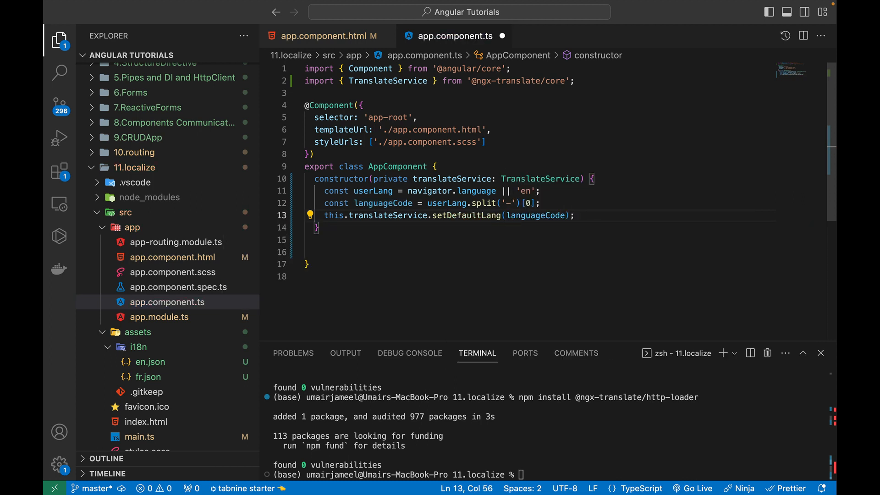
pyautogui.write('this')
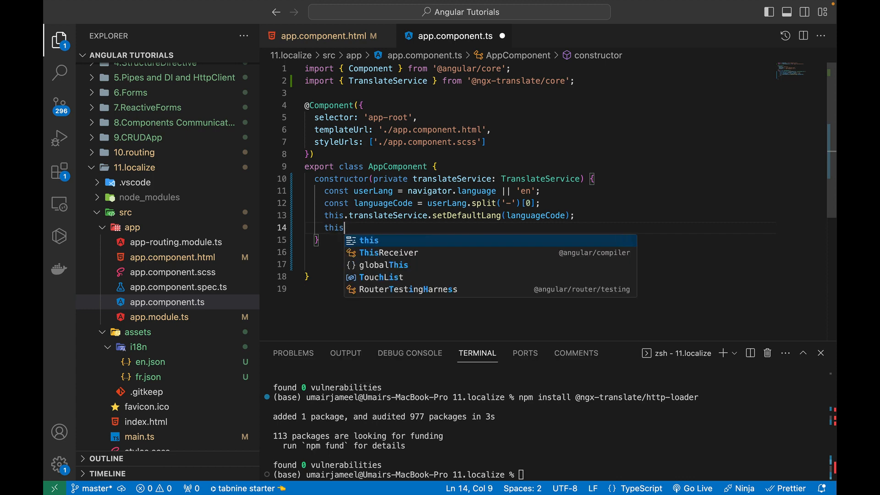
pyautogui.write('.translateService.use')
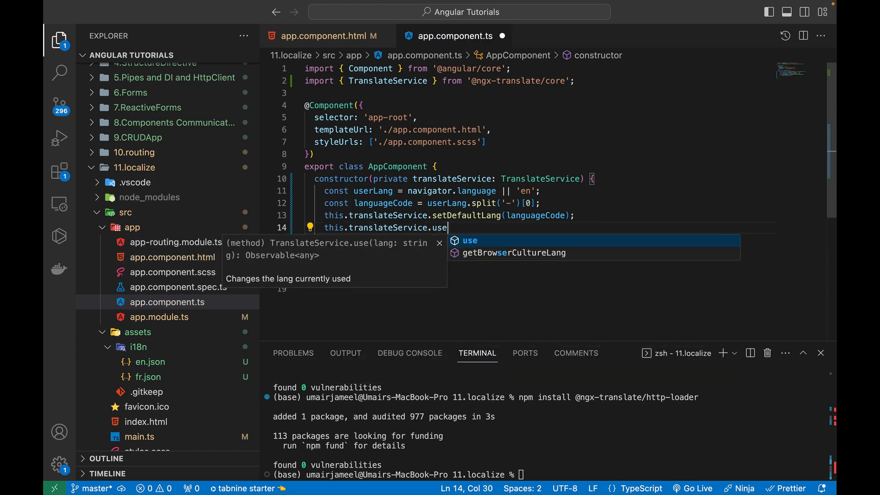
pyautogui.write('(languageCode)')
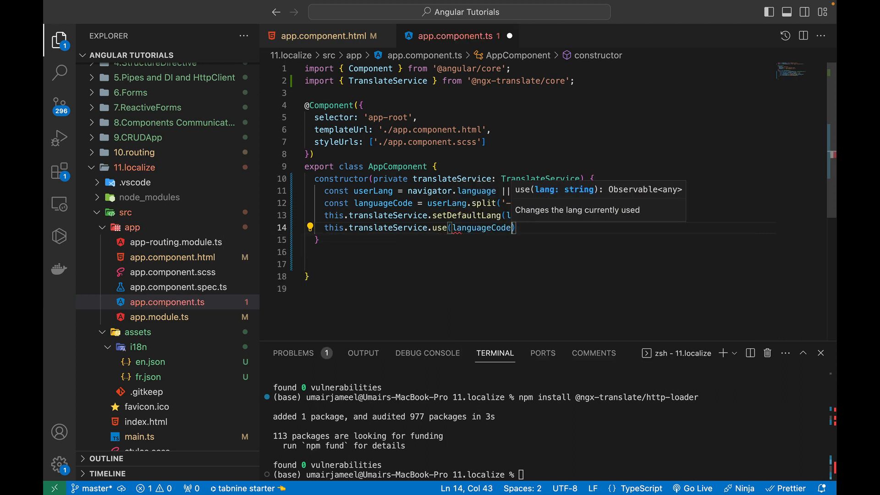
pyautogui.press('cmd+s')
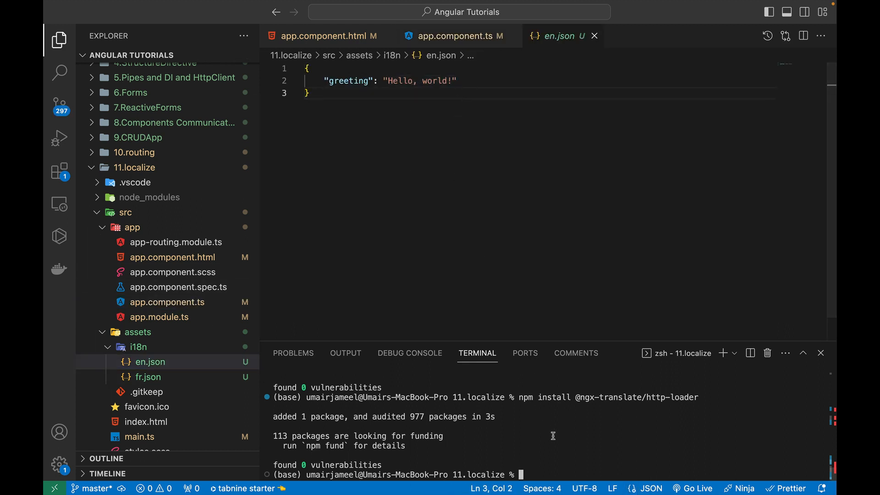
# - Run npm run start in the integrated terminal to launch the dev server
pyautogui.write('npm run start')
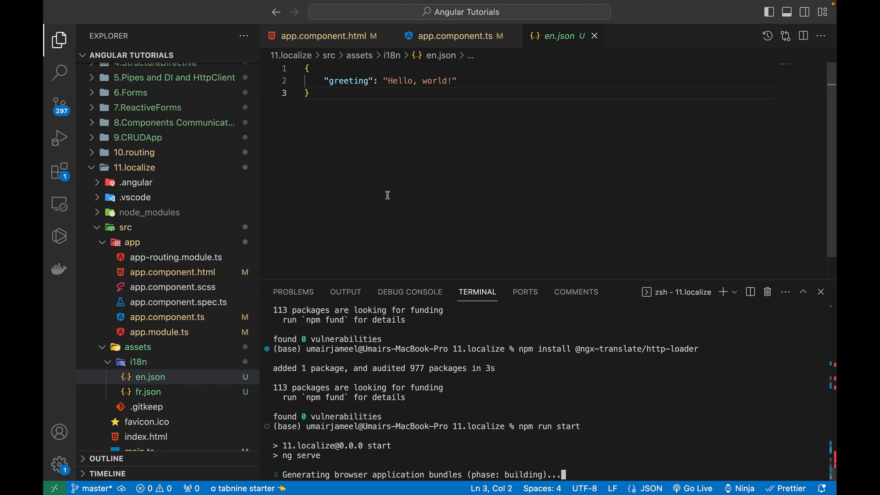
pyautogui.scroll(-3)
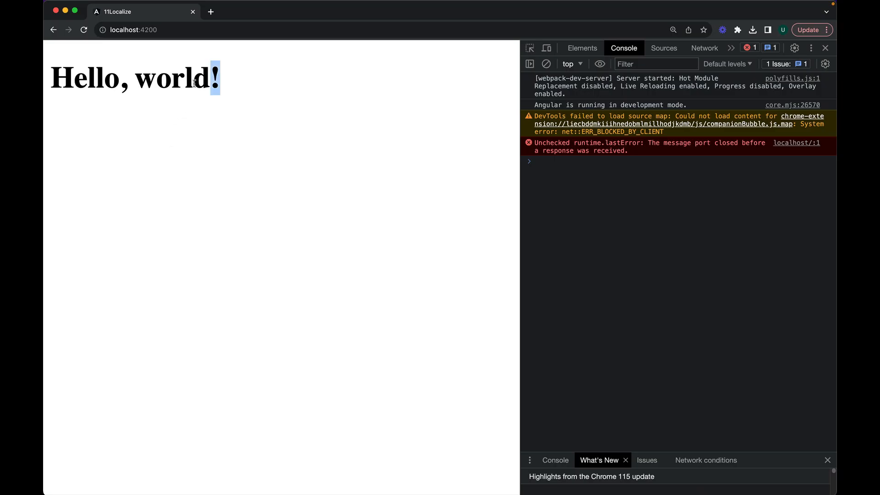
# - Clear the page selection and bring up Chrome's three-dot main menu
pyautogui.click(388, 139)
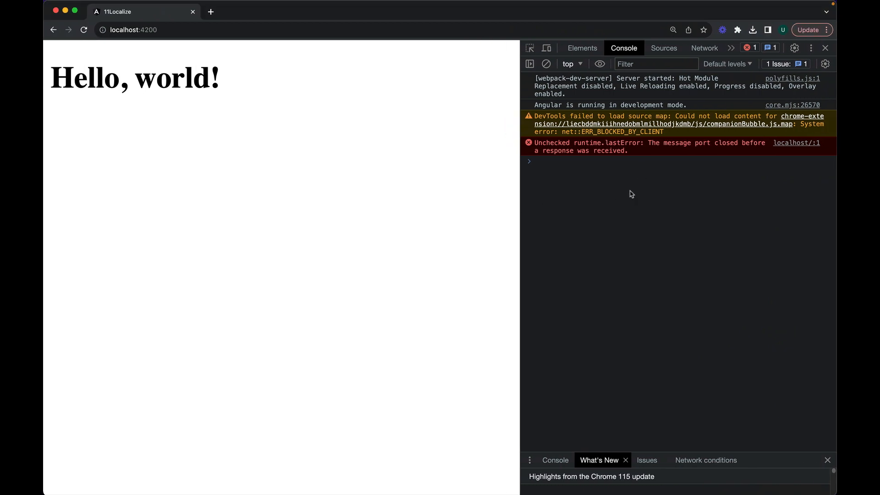
pyautogui.click(825, 29)
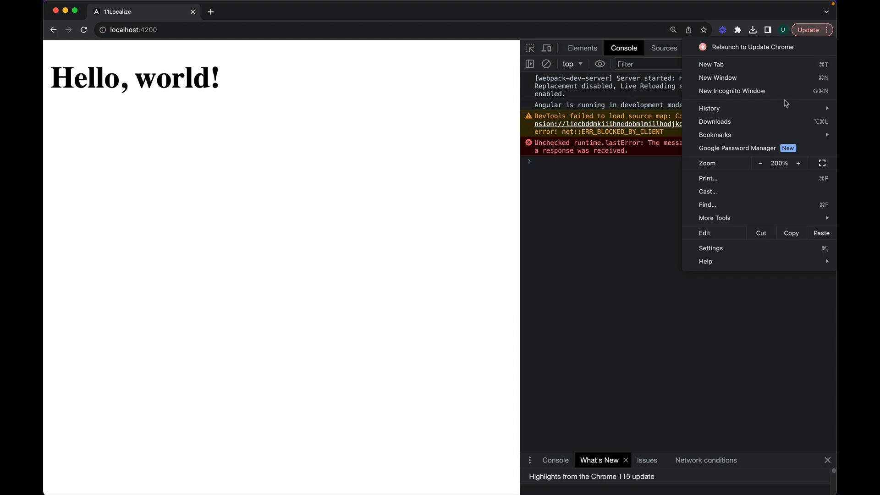
# - In Chrome Settings move French to the top of preferred languages, then return to the app tab
pyautogui.click(710, 248)
pyautogui.write('languages')
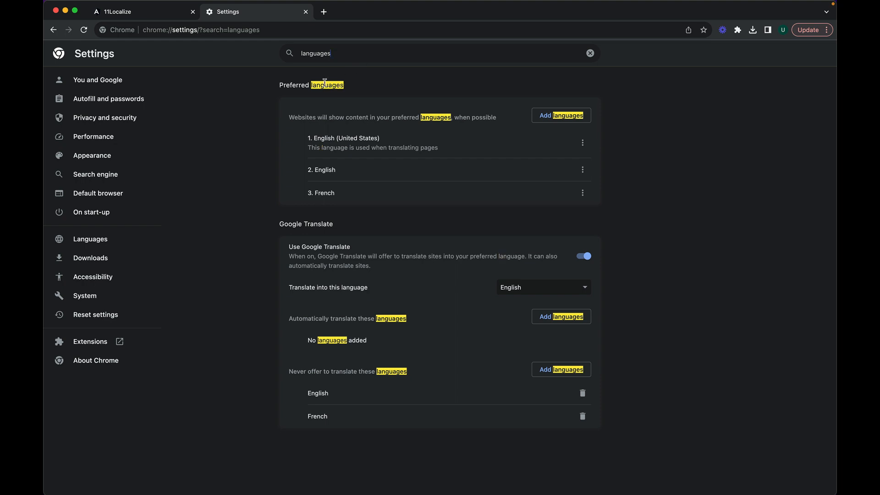
pyautogui.moveTo(393, 154)
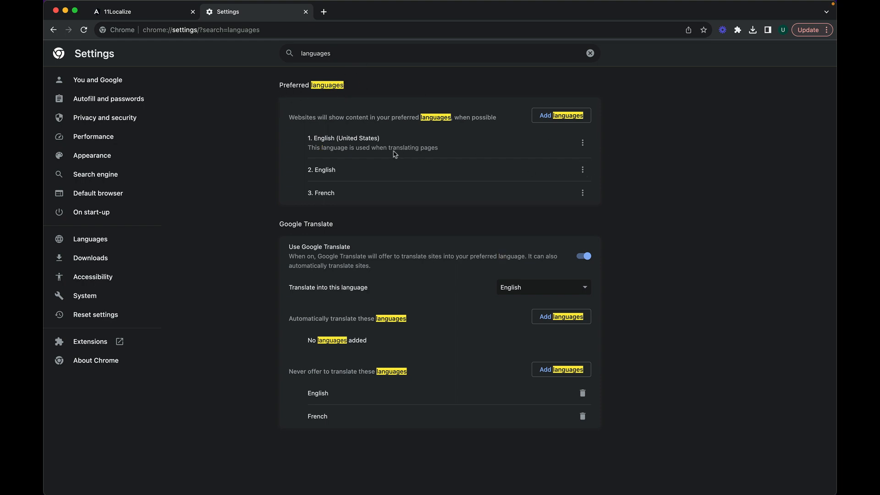
pyautogui.moveTo(552, 119)
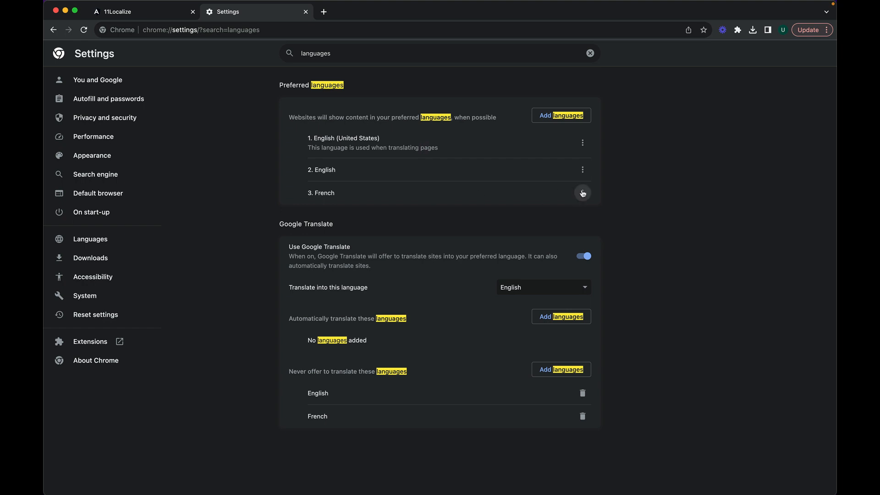
pyautogui.click(582, 193)
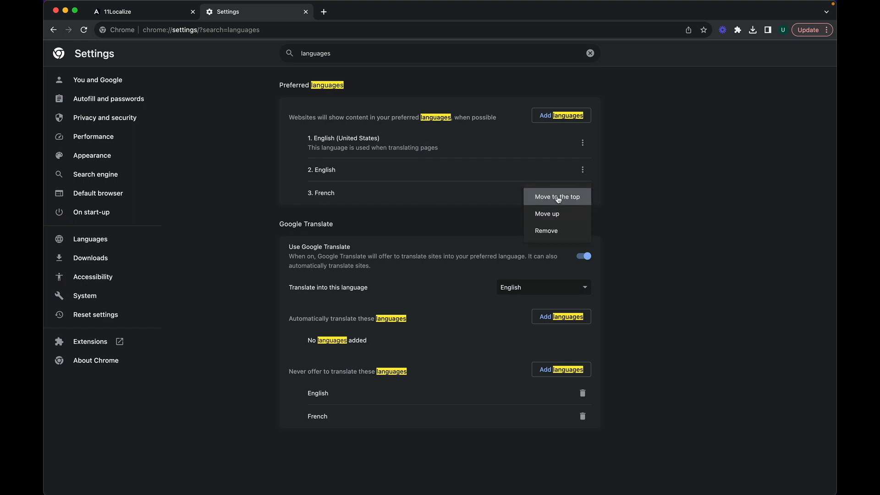
pyautogui.click(556, 197)
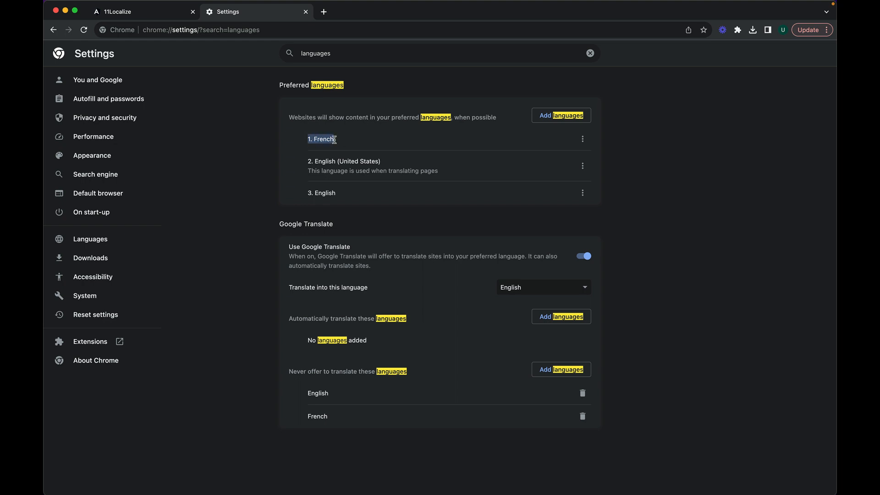
pyautogui.click(142, 11)
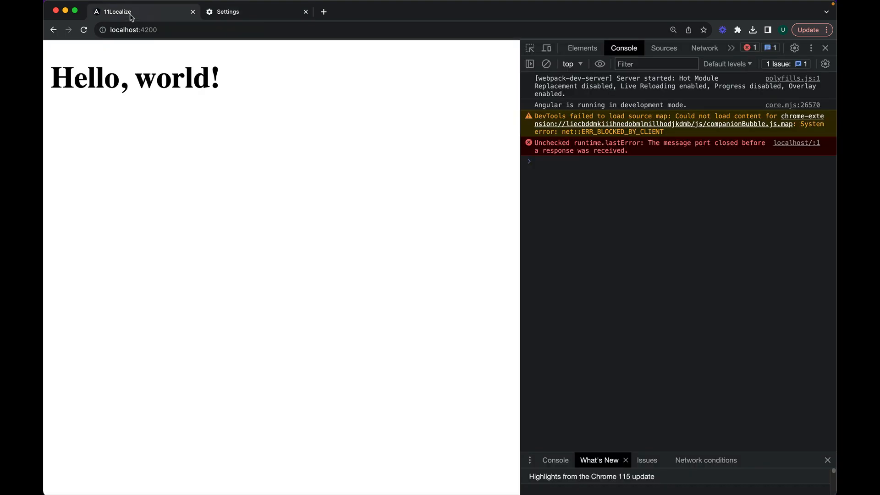
# - Reload localhost:4200 and select the new 'Bonjour, le monde !' heading
pyautogui.click(84, 30)
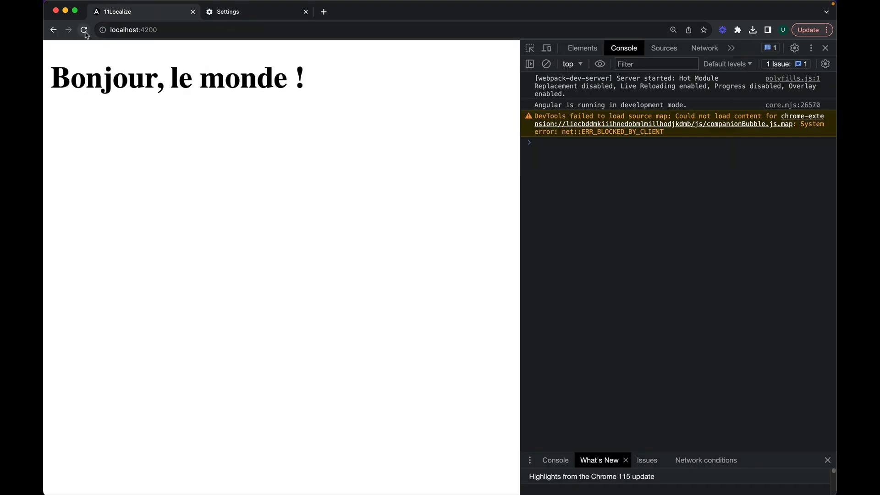
pyautogui.doubleClick(297, 78)
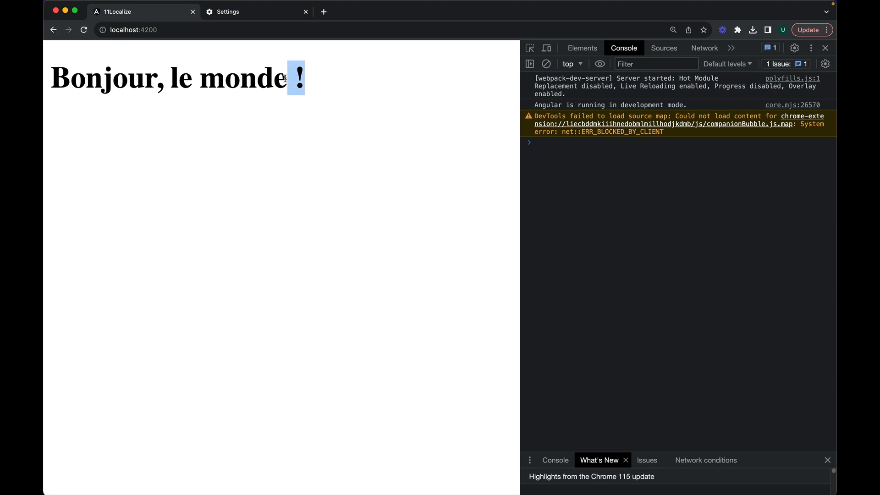
pyautogui.moveTo(285, 78); pyautogui.dragTo(51, 78)
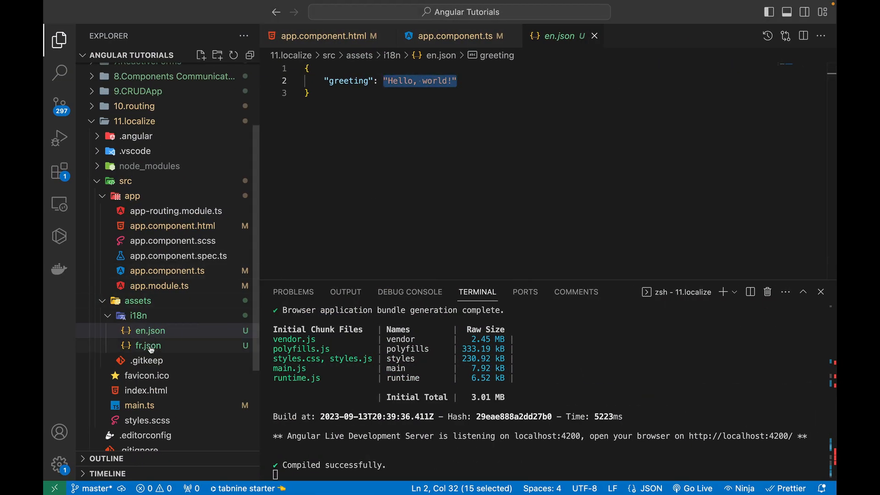
# - Review fr.json, the component template and its TypeScript code with the translateService property
pyautogui.click(149, 346)
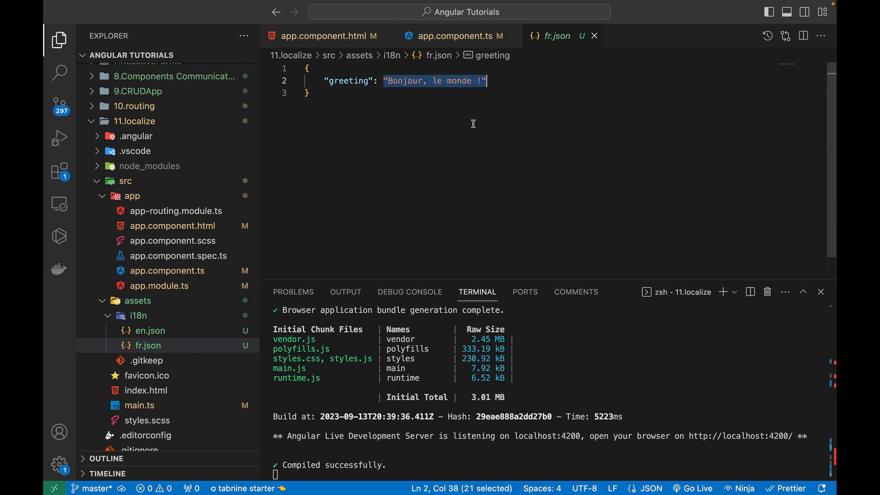
pyautogui.click(455, 35)
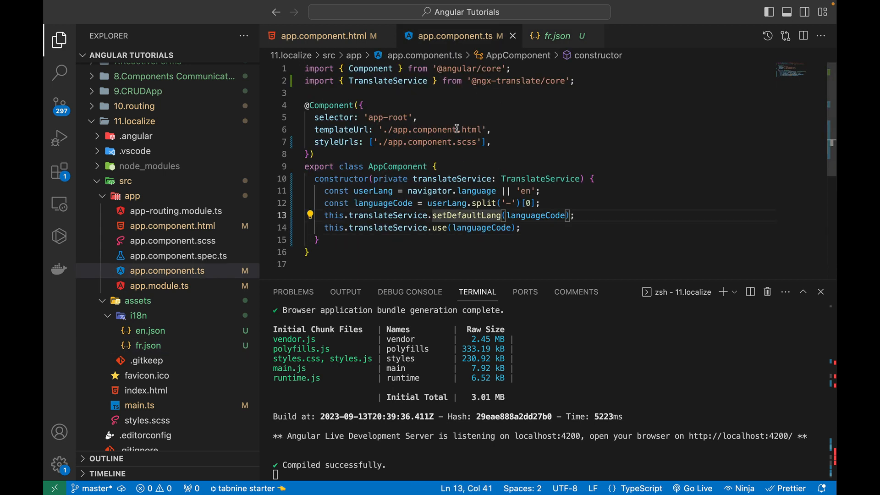
pyautogui.click(324, 36)
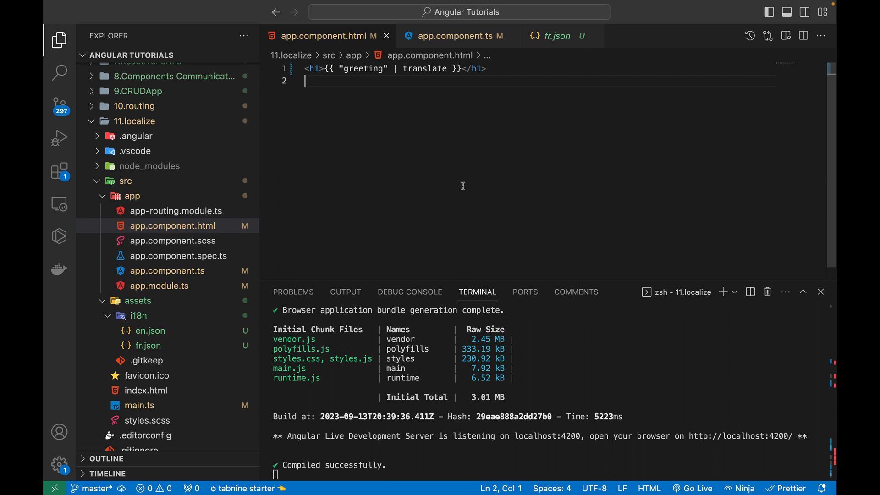
pyautogui.moveTo(606, 150)
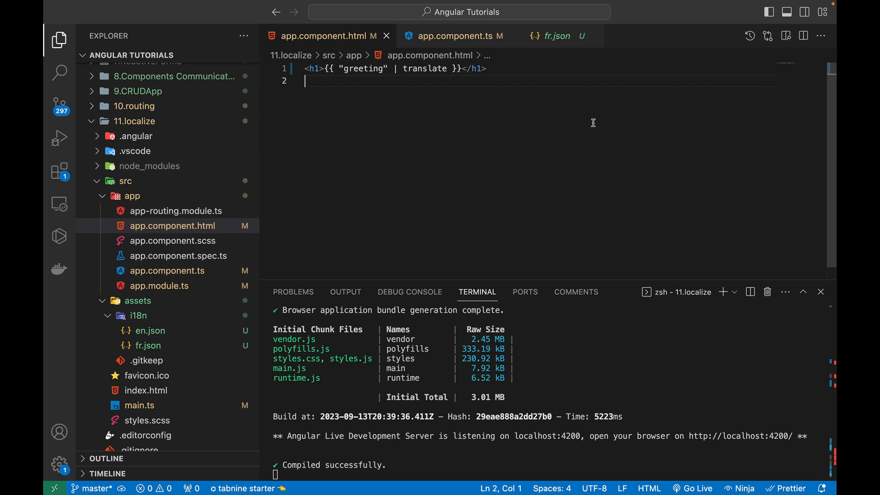
pyautogui.click(457, 36)
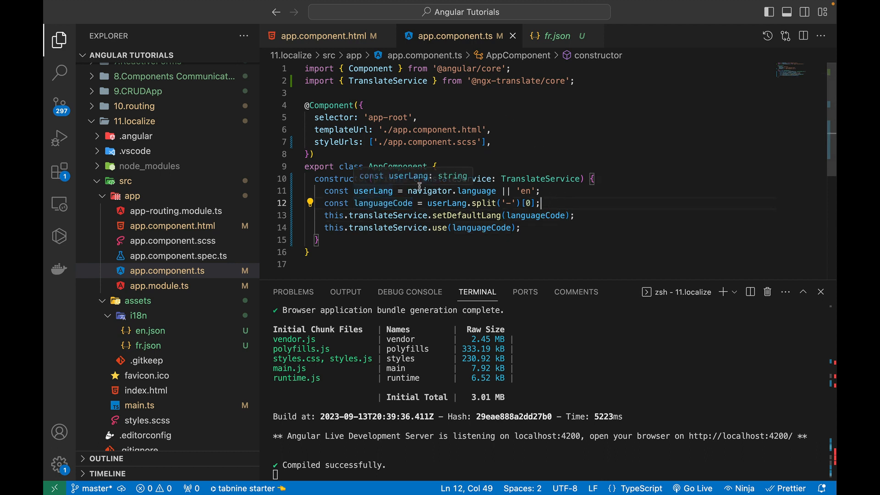
pyautogui.scroll(-3)
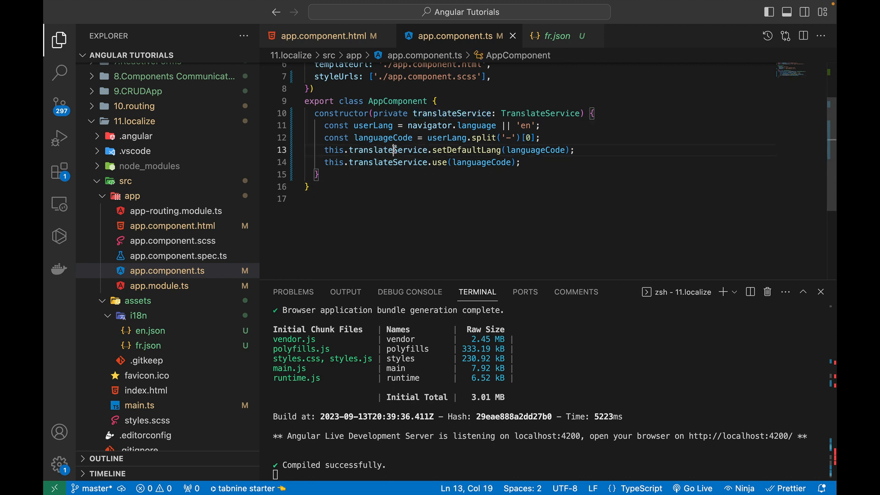
pyautogui.doubleClick(466, 150)
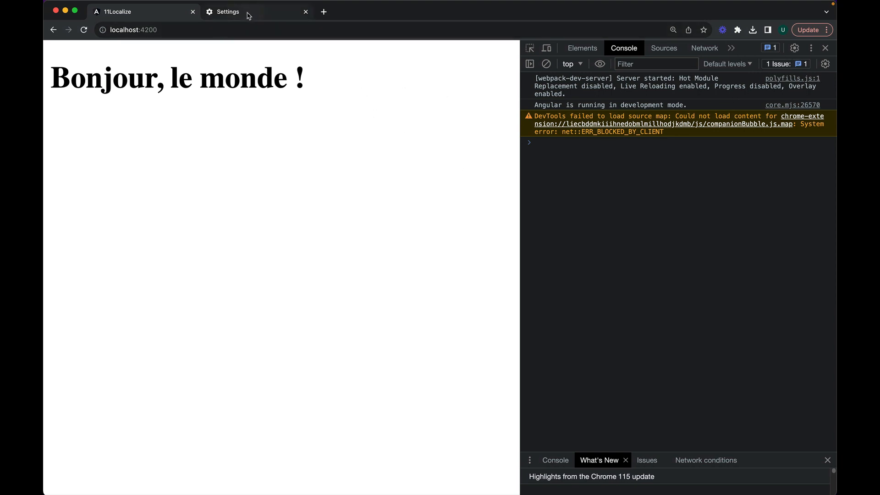
# - Switch to Chrome's Settings tab before returning to the editor
pyautogui.click(230, 11)
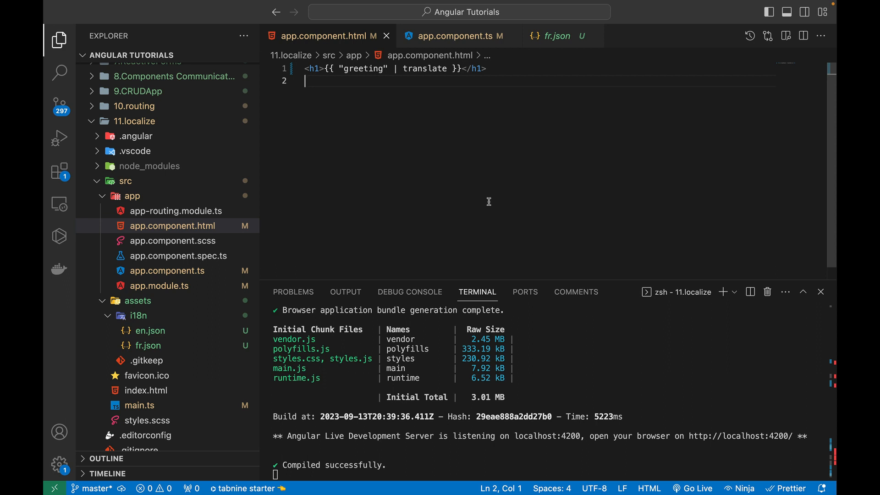
pyautogui.moveTo(612, 178)
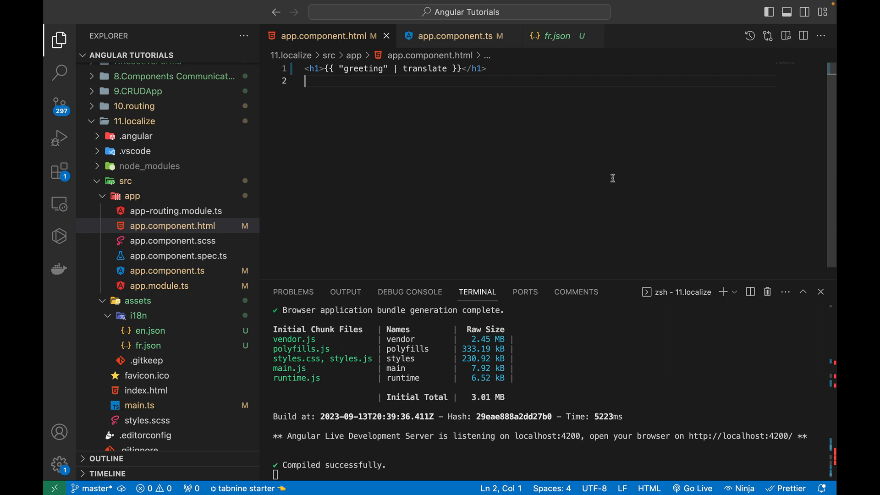